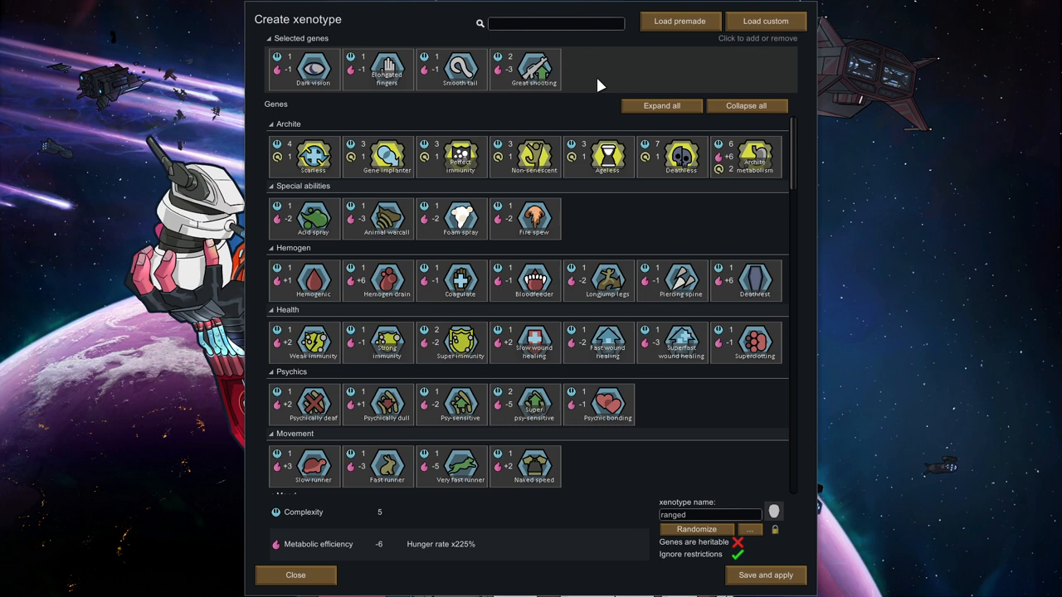
mouse_move(575, 113)
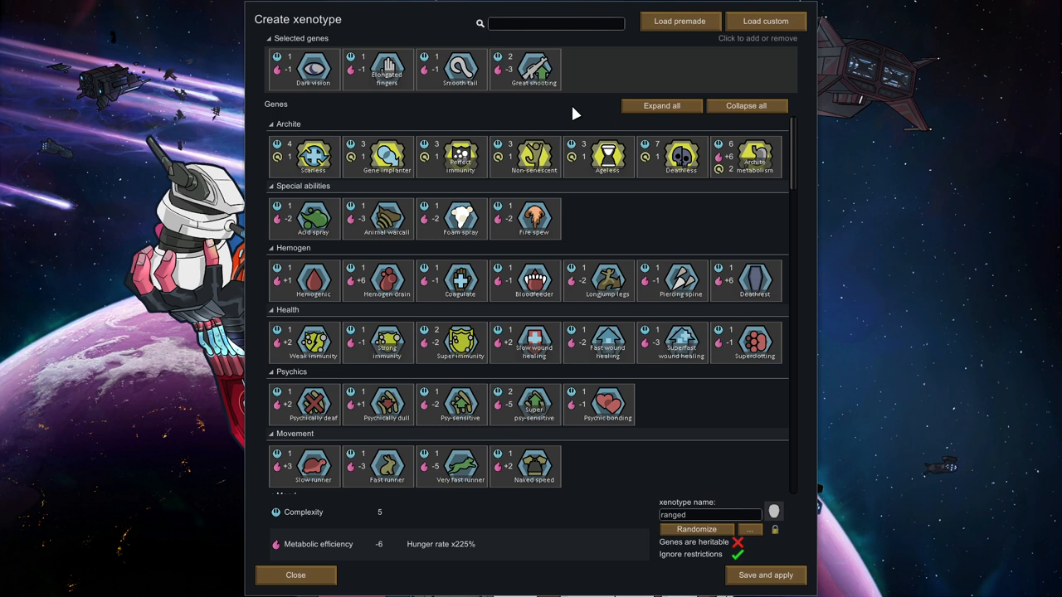
mouse_move(534, 69)
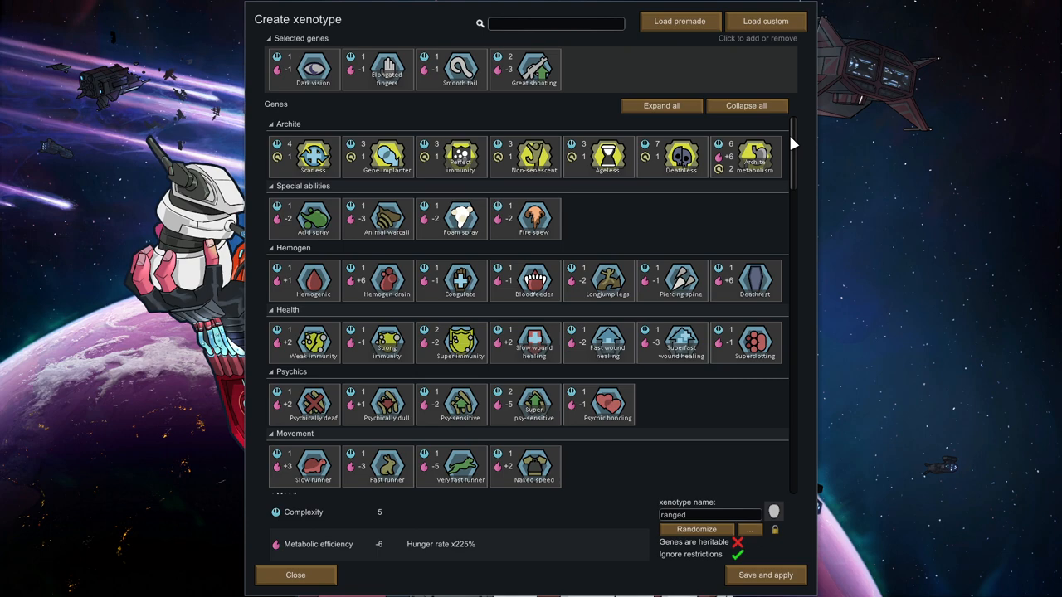
Add Awful melee and Weak melee damage to the ranged xenotype, reaching complexity 7
scroll(down, 3)
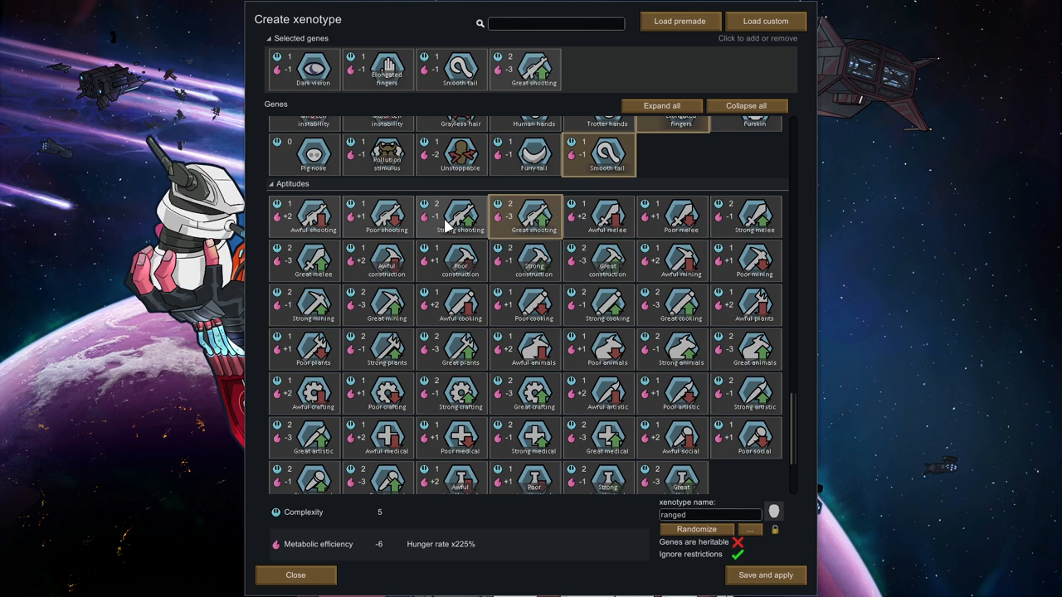
mouse_move(435, 236)
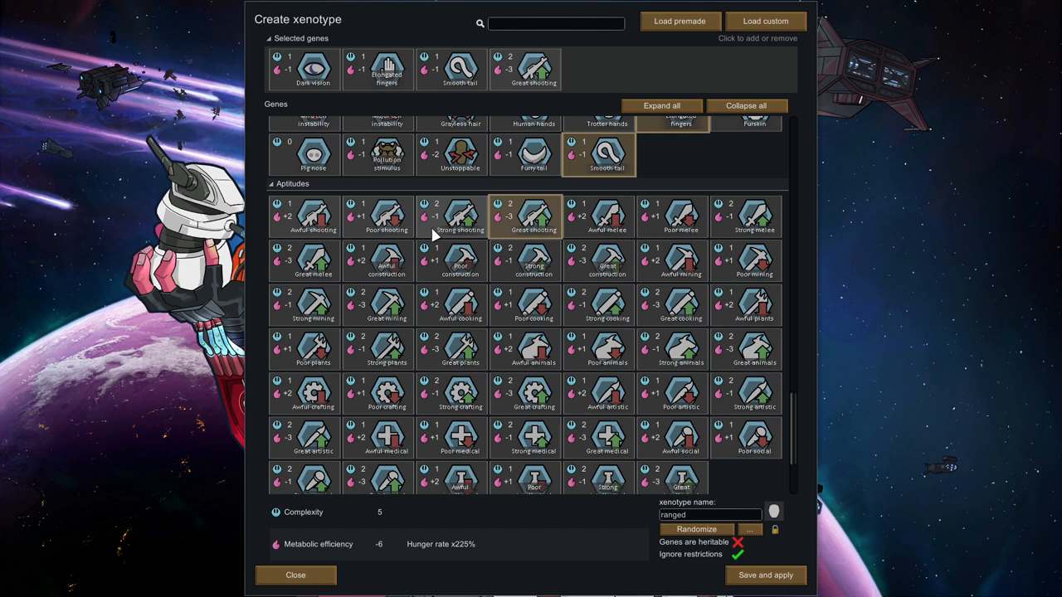
mouse_move(533, 215)
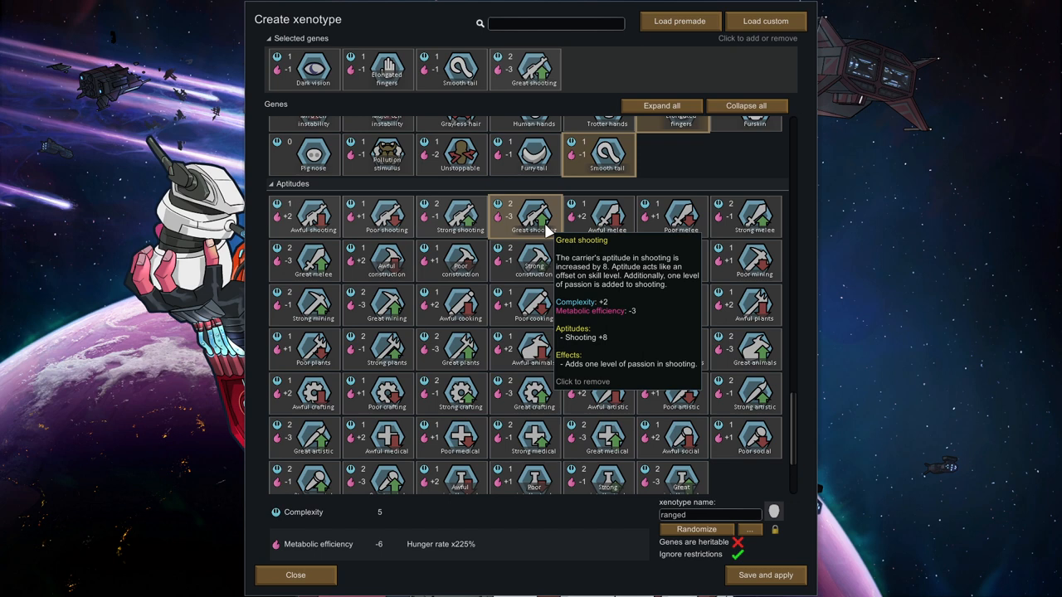
mouse_move(461, 69)
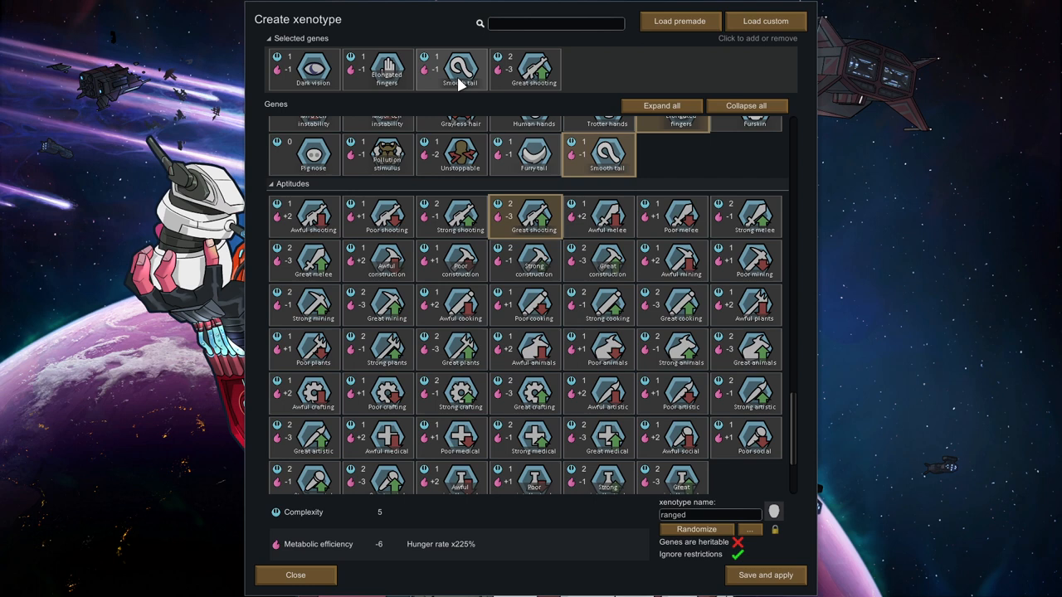
mouse_move(314, 69)
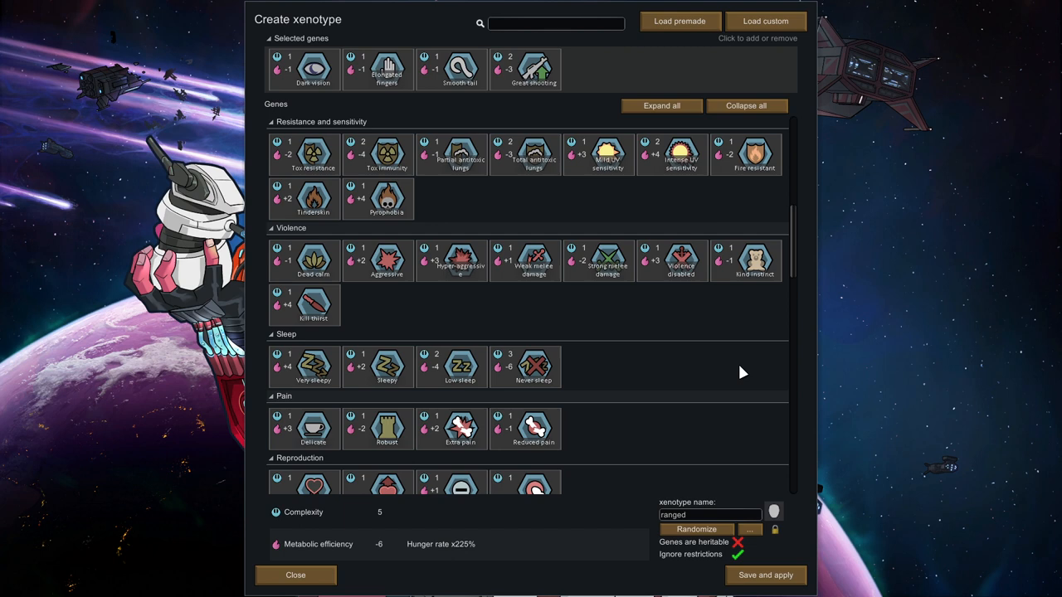
scroll(down, 3)
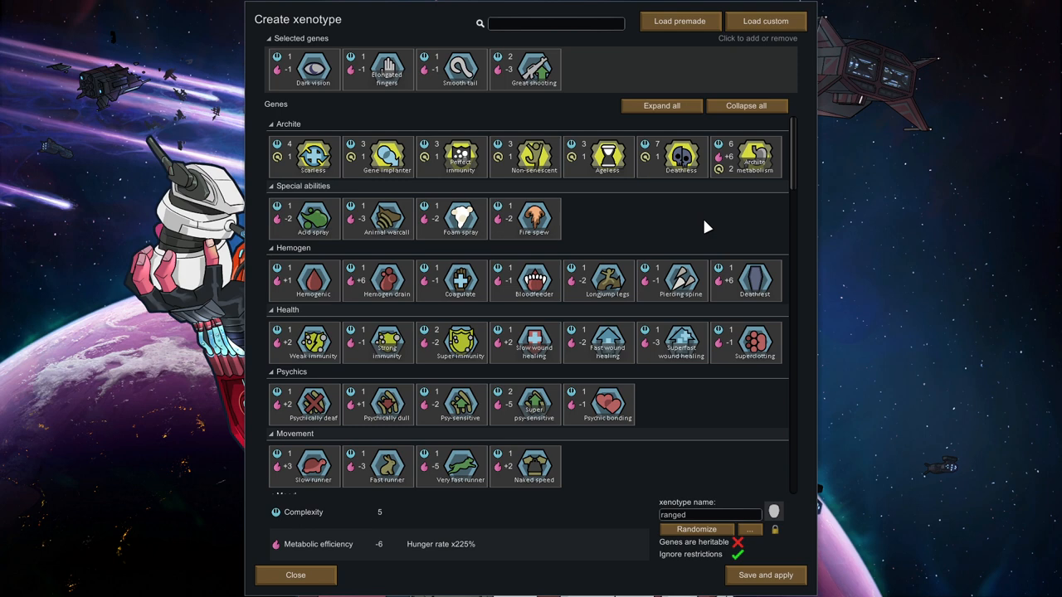
mouse_move(608, 280)
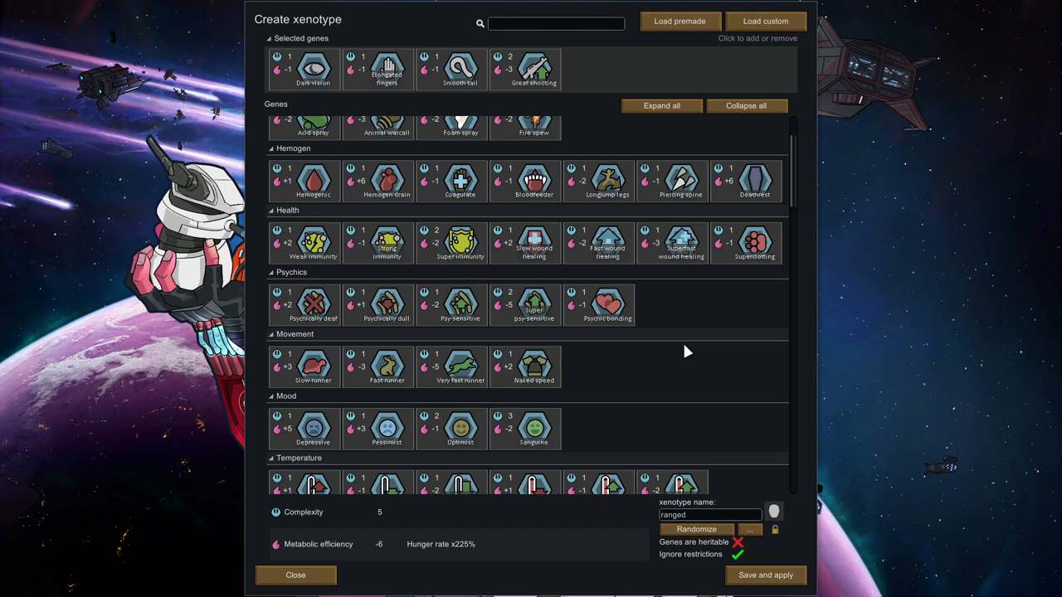
scroll(down, 3)
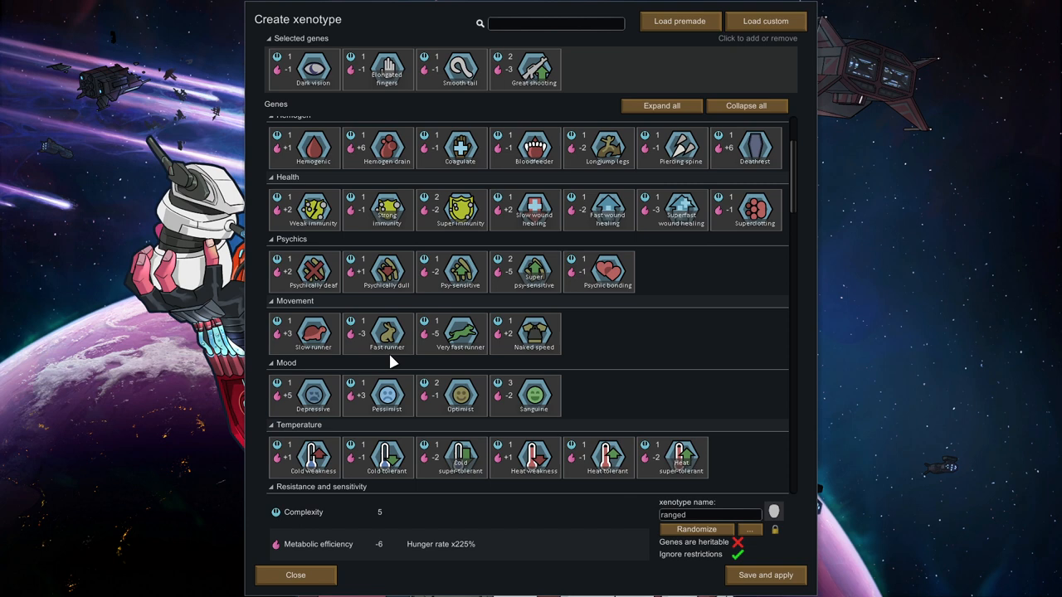
scroll(down, 3)
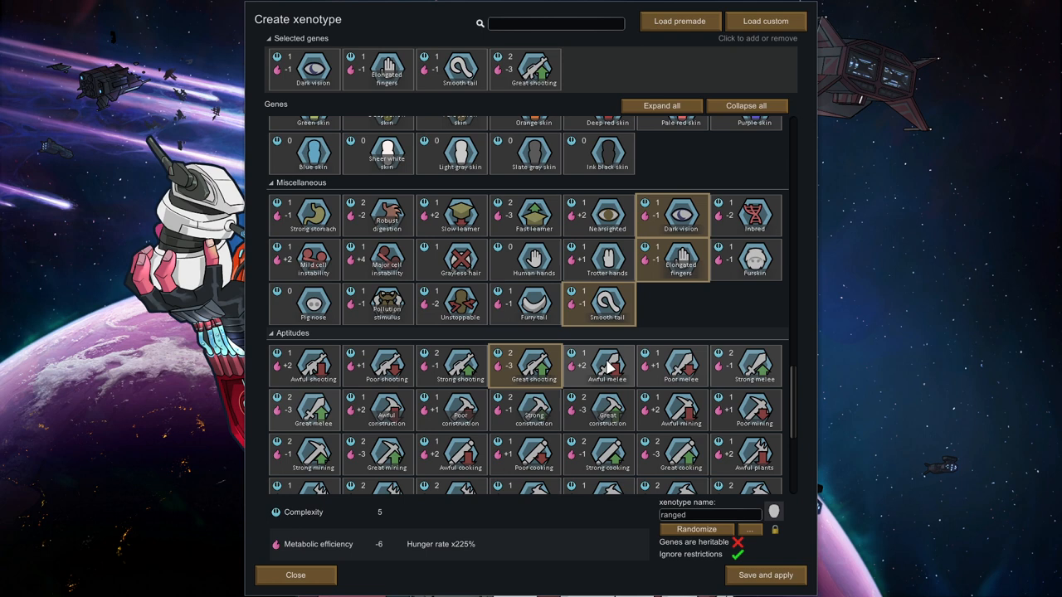
click(607, 365)
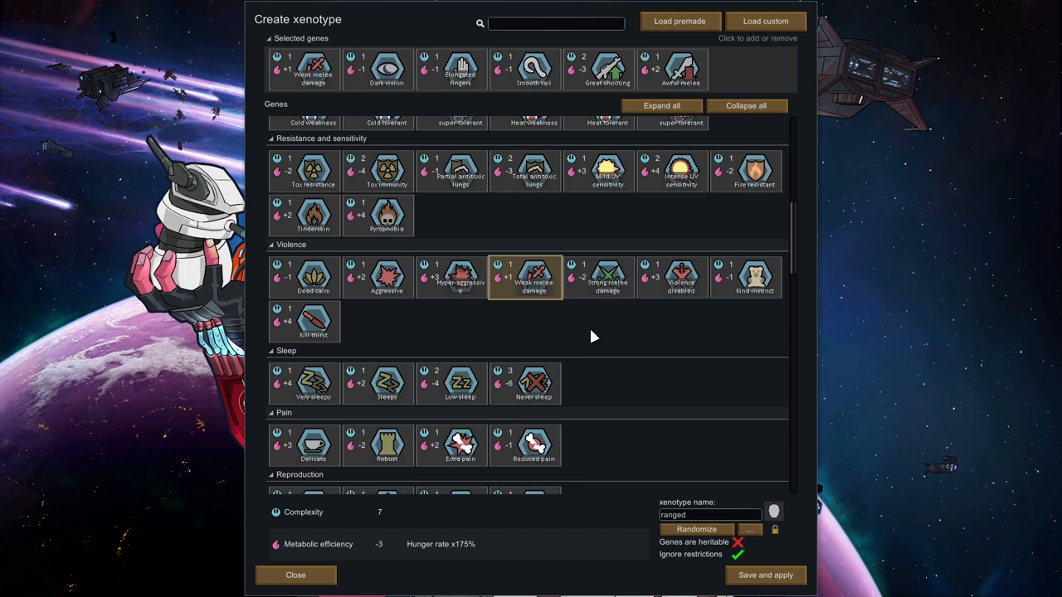
mouse_move(668, 372)
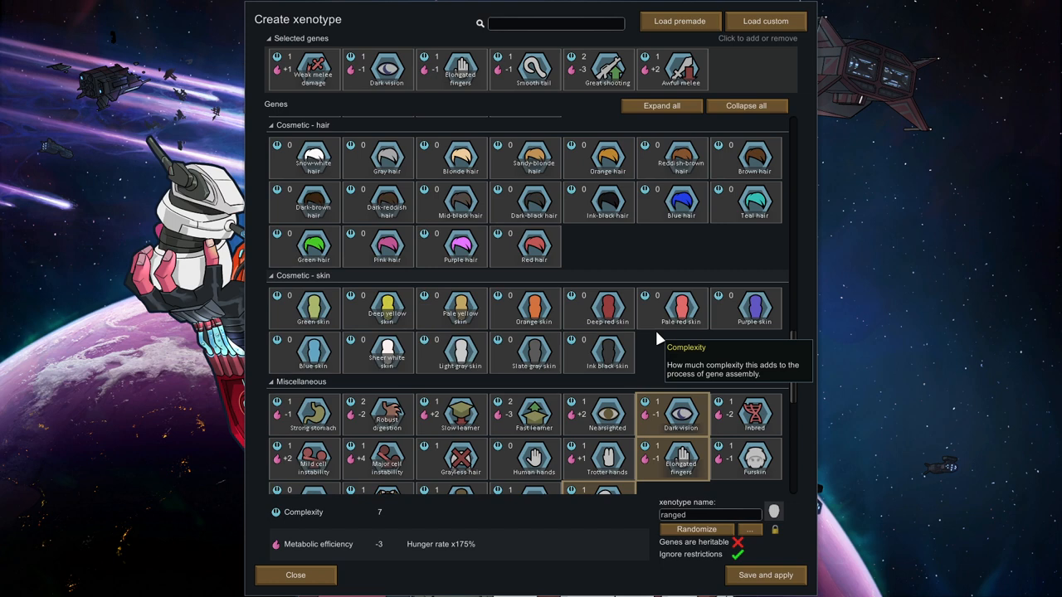
scroll(down, 3)
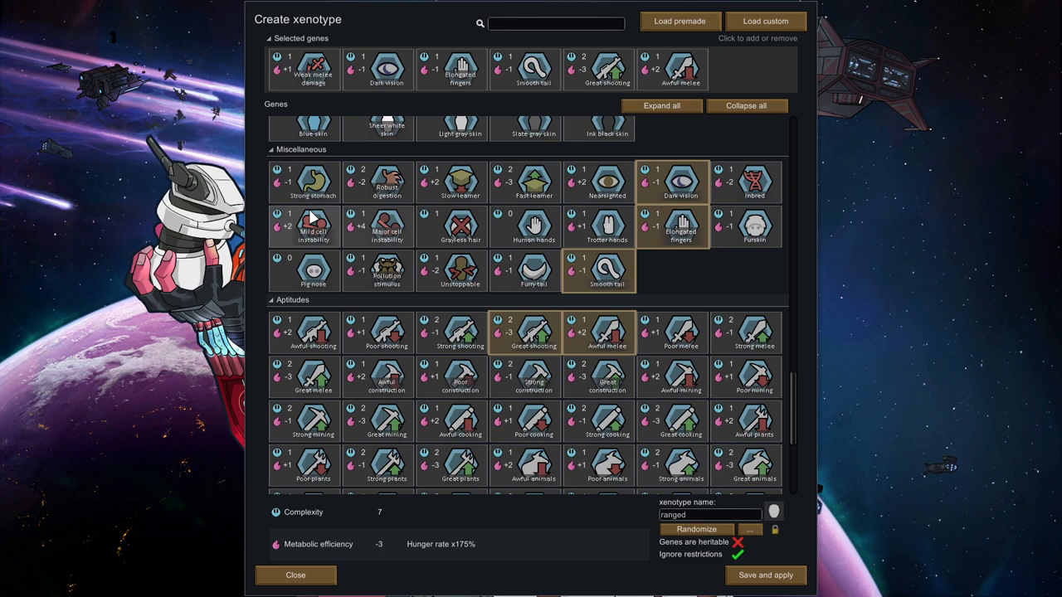
mouse_move(313, 227)
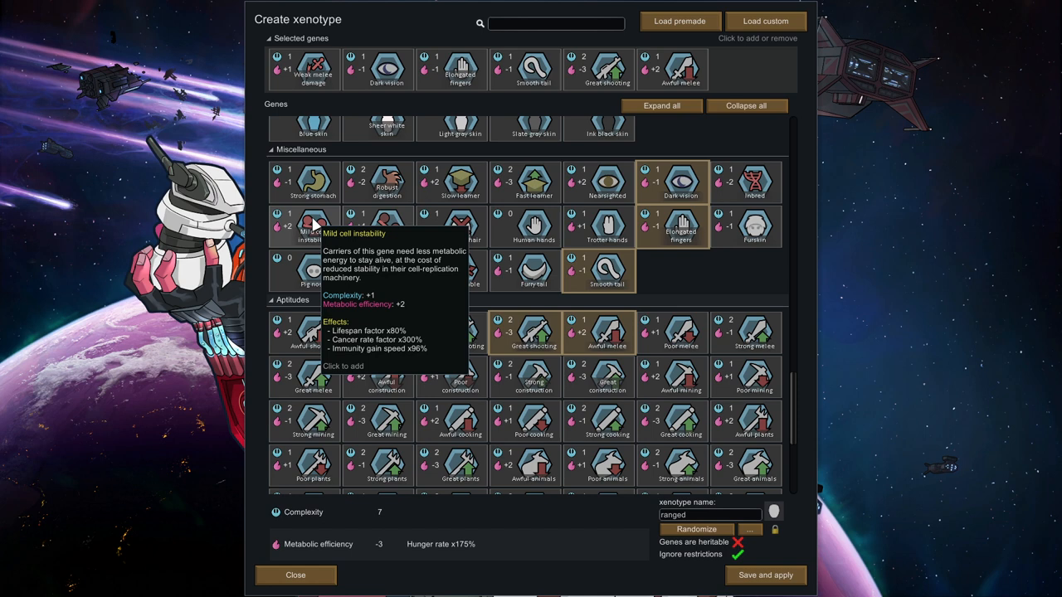
scroll(down, 3)
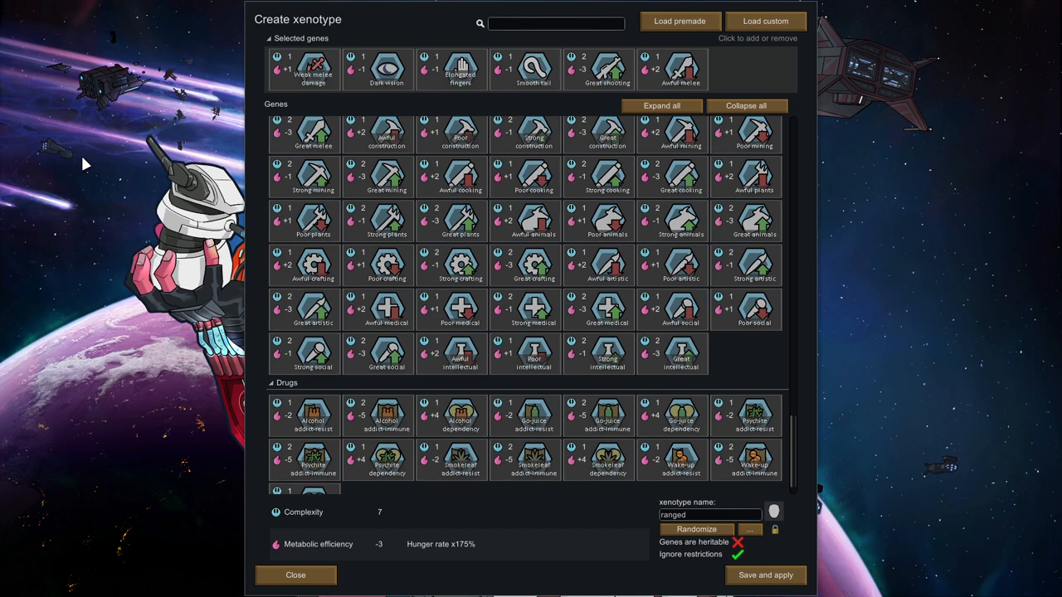
scroll(down, 3)
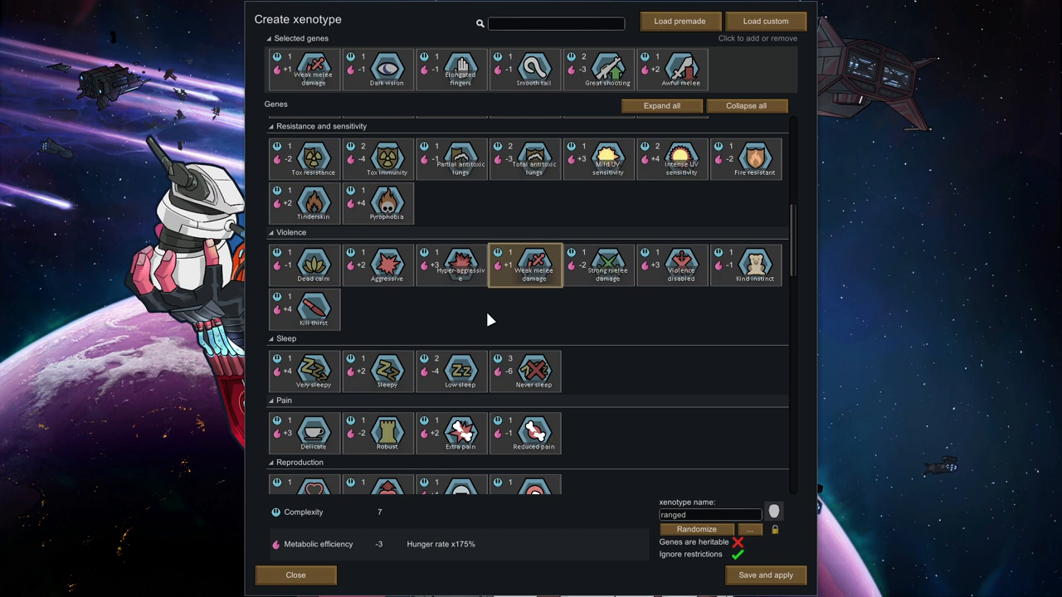
mouse_move(478, 350)
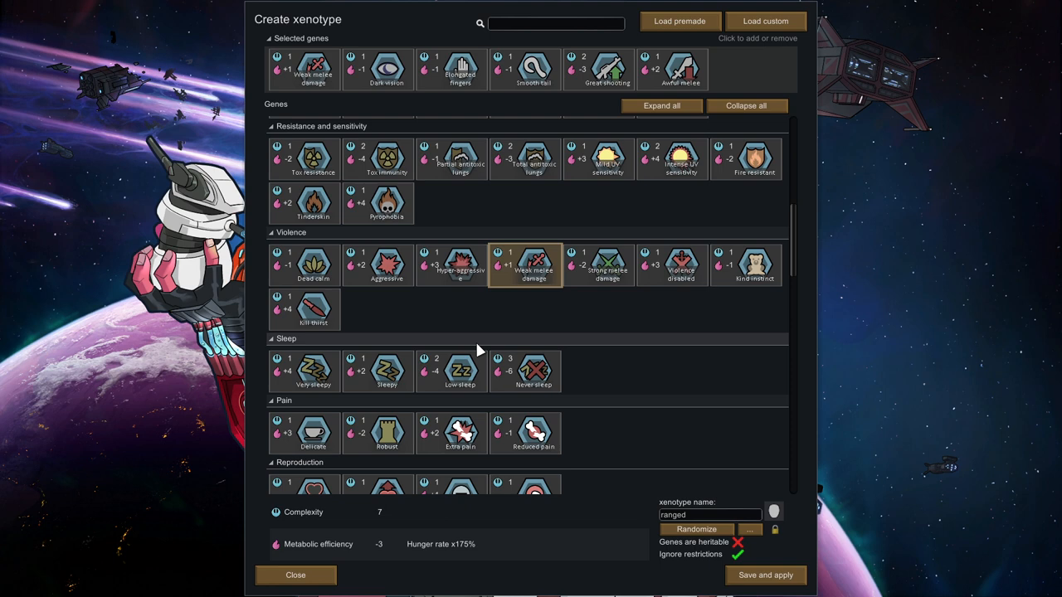
scroll(down, 3)
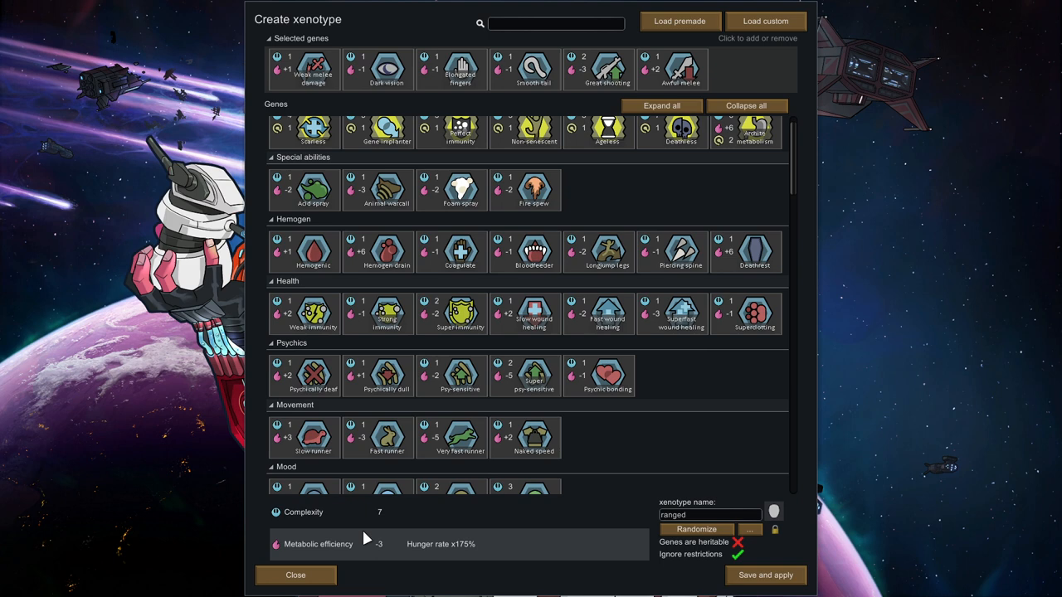
Load the saved melee xenotype with its twelve genes, including Great melee
click(764, 21)
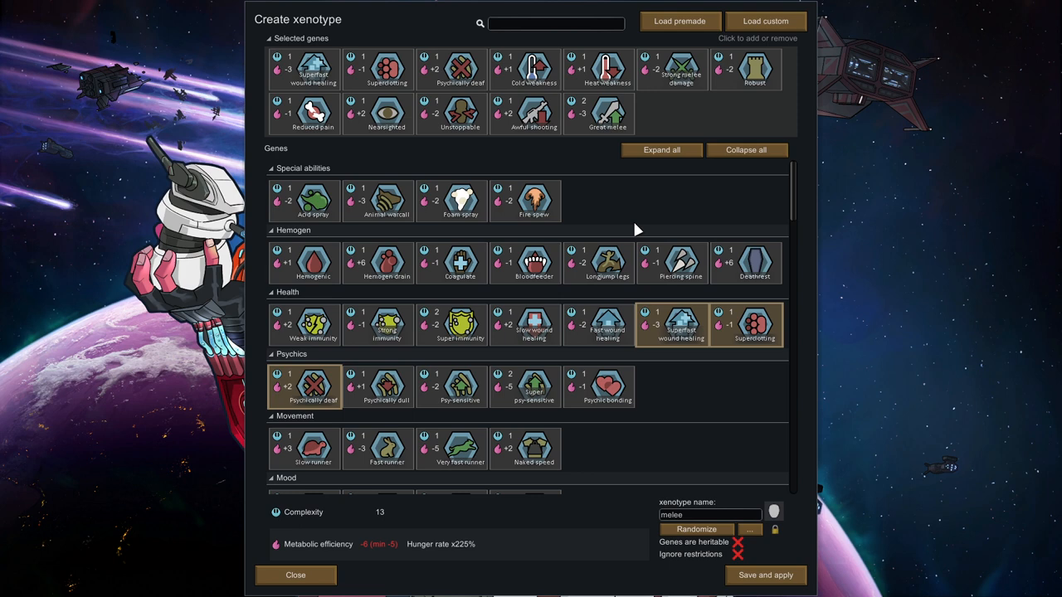
mouse_move(837, 103)
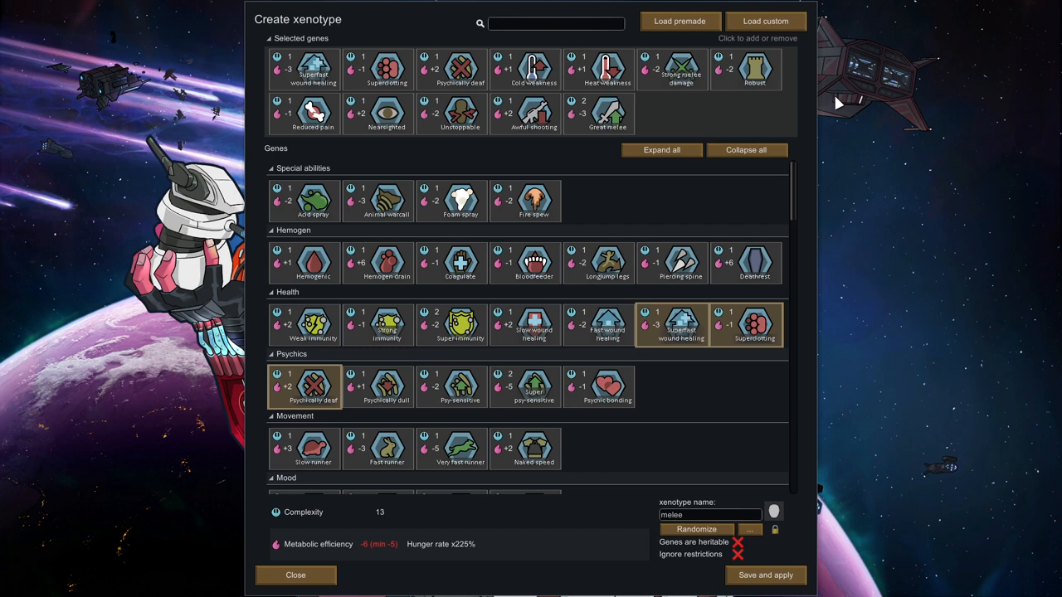
mouse_move(312, 67)
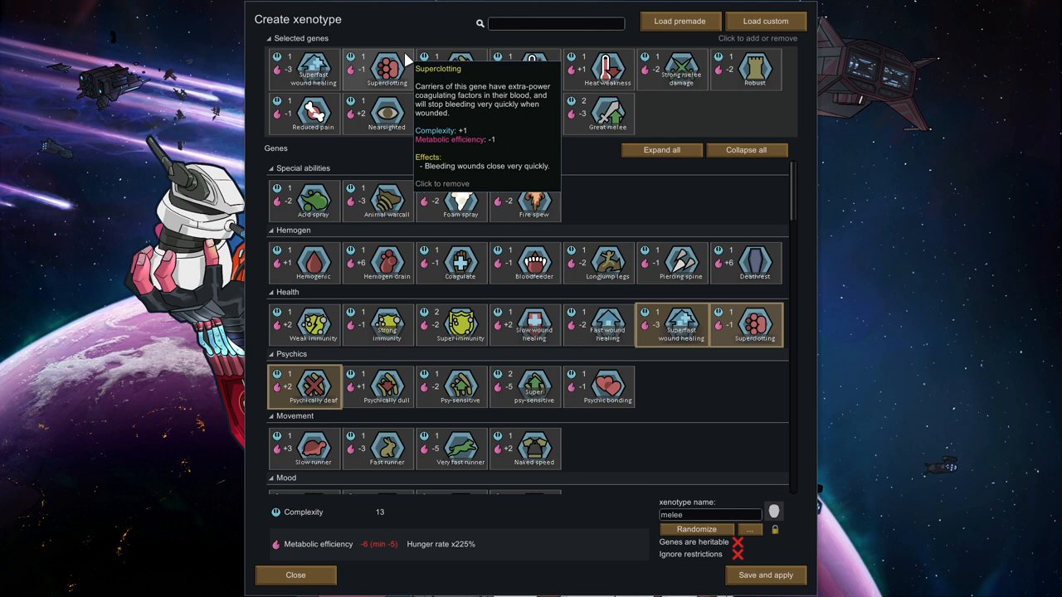
mouse_move(460, 69)
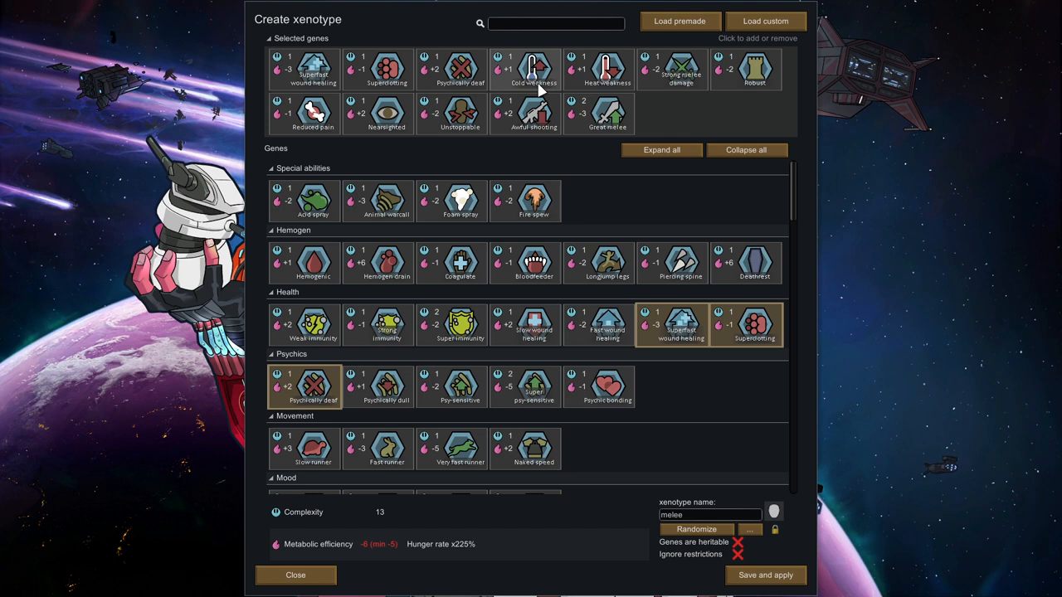
mouse_move(680, 71)
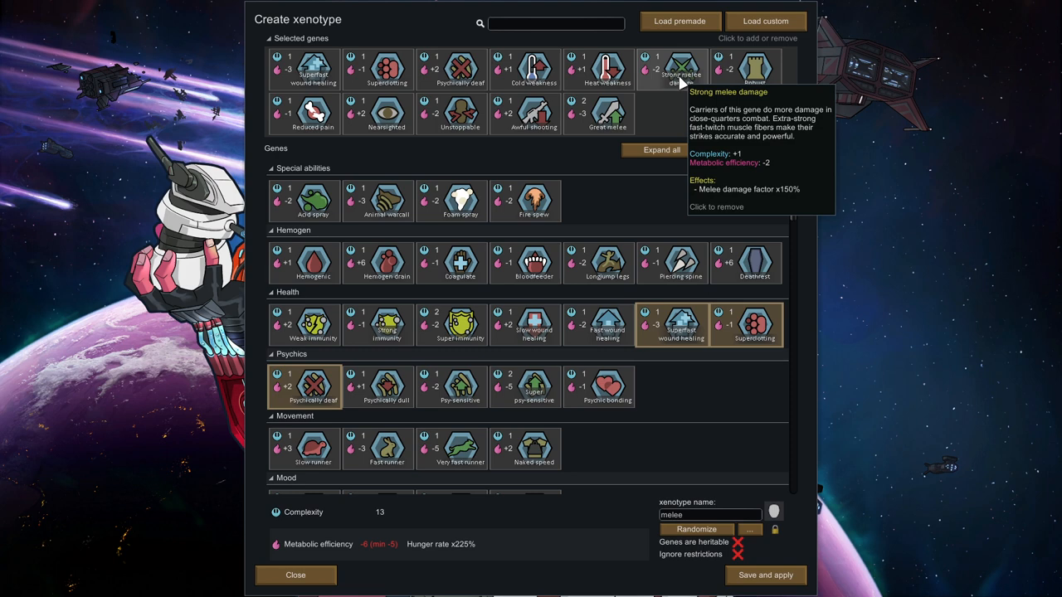
mouse_move(753, 70)
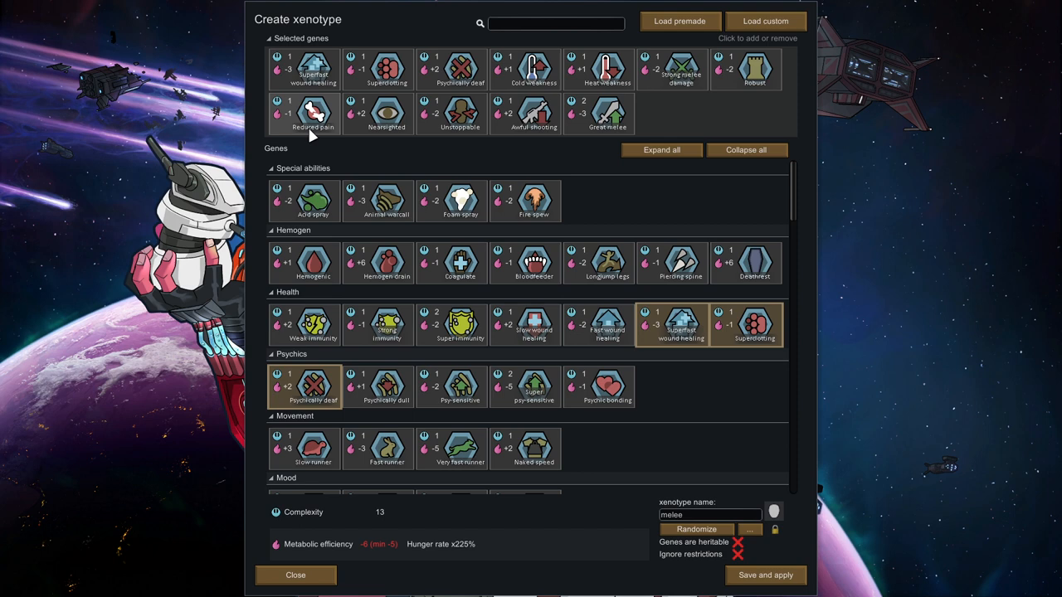
mouse_move(314, 115)
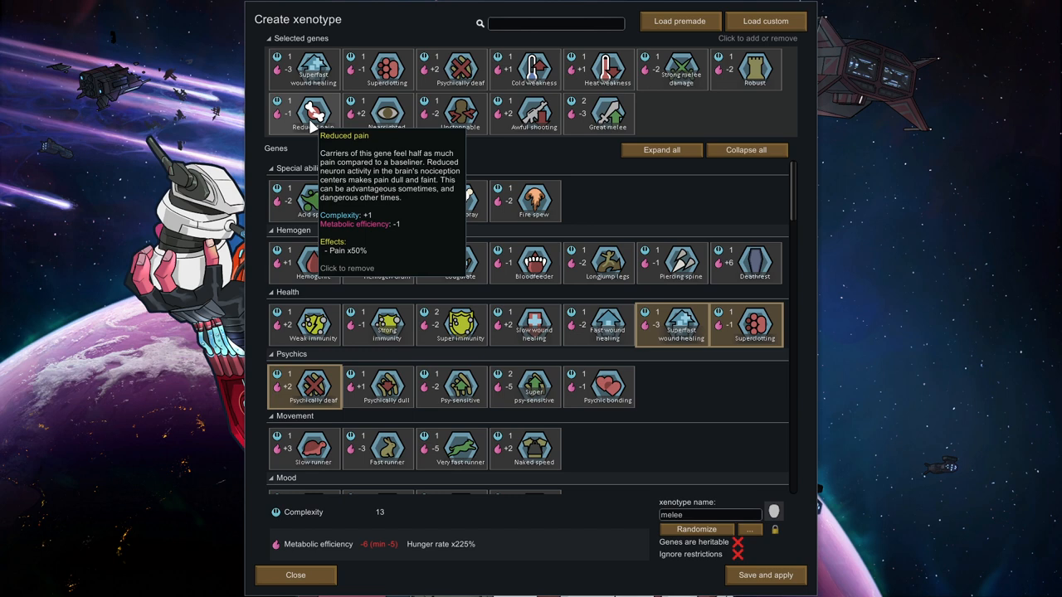
mouse_move(386, 114)
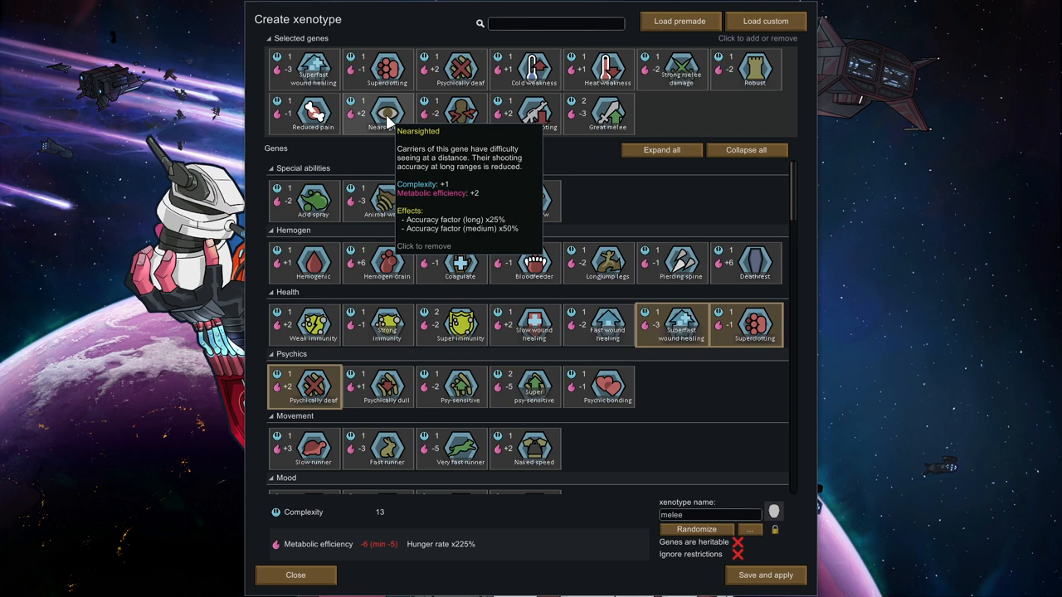
mouse_move(460, 113)
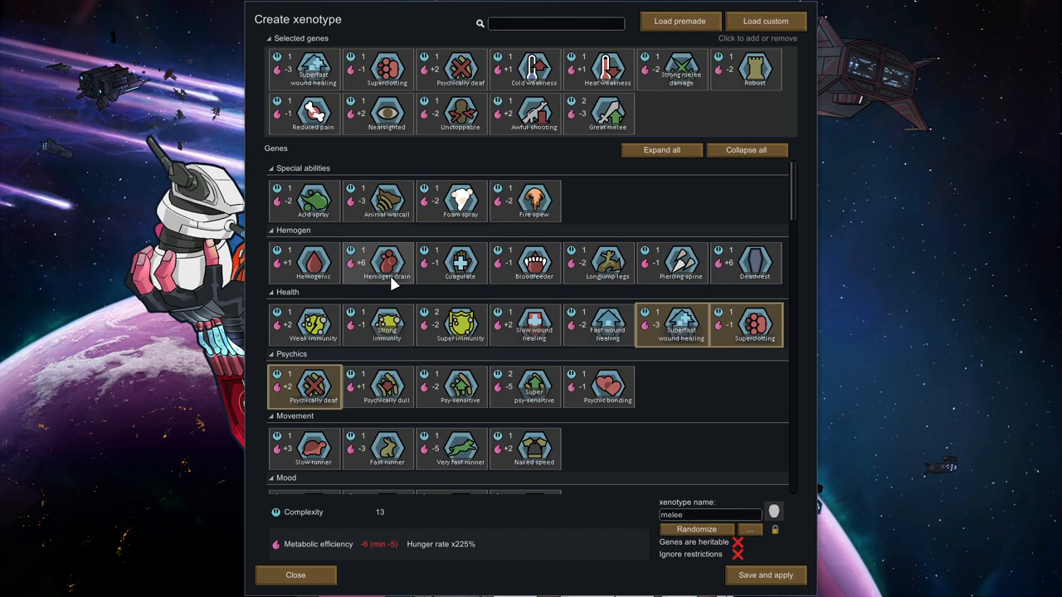
mouse_move(608, 261)
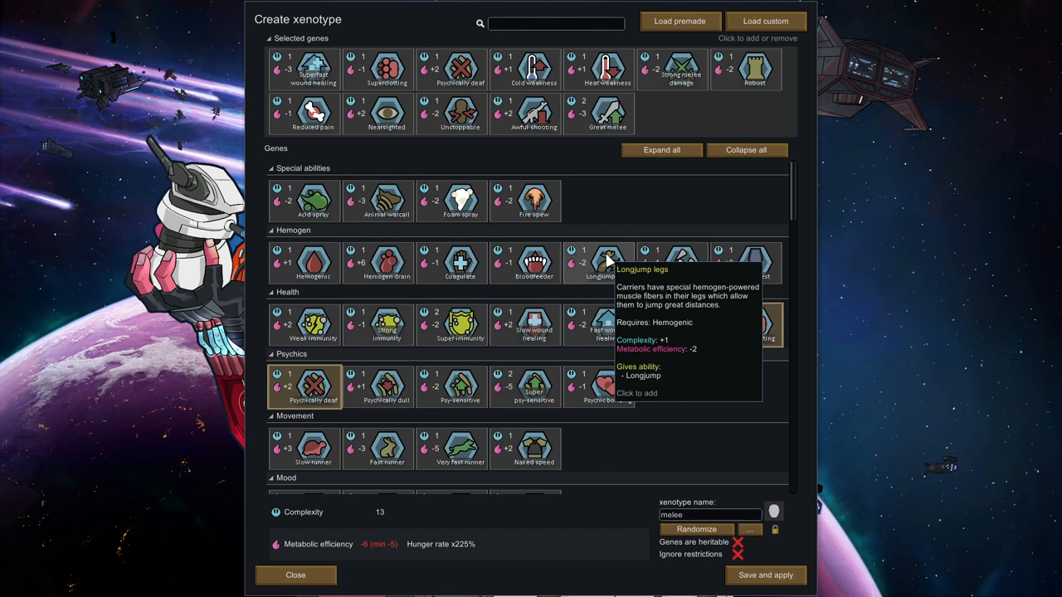
mouse_move(618, 270)
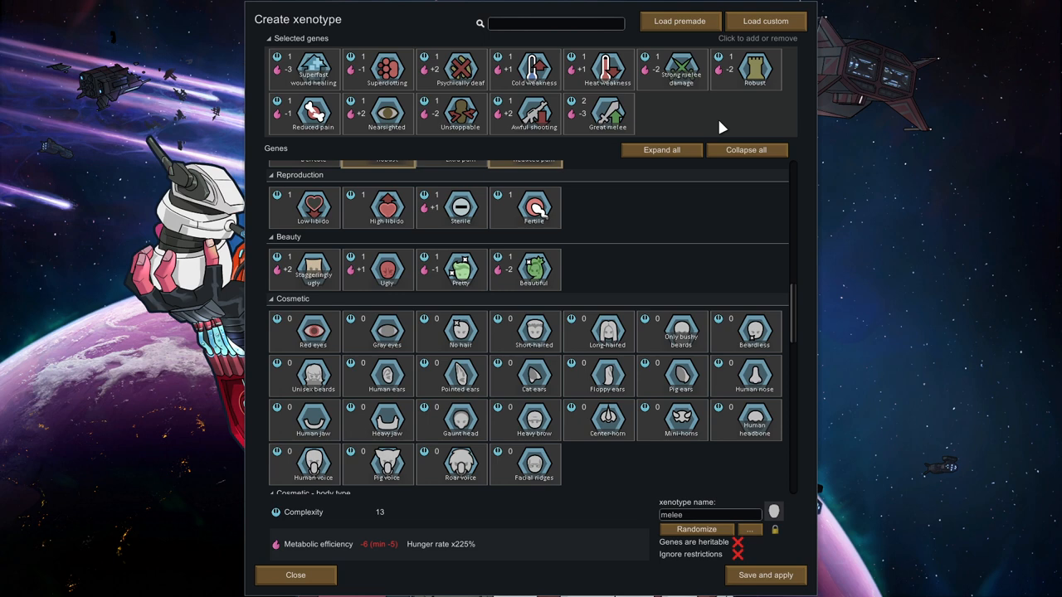
Scroll down the gene list toward the Violence category and Dead calm
scroll(down, 3)
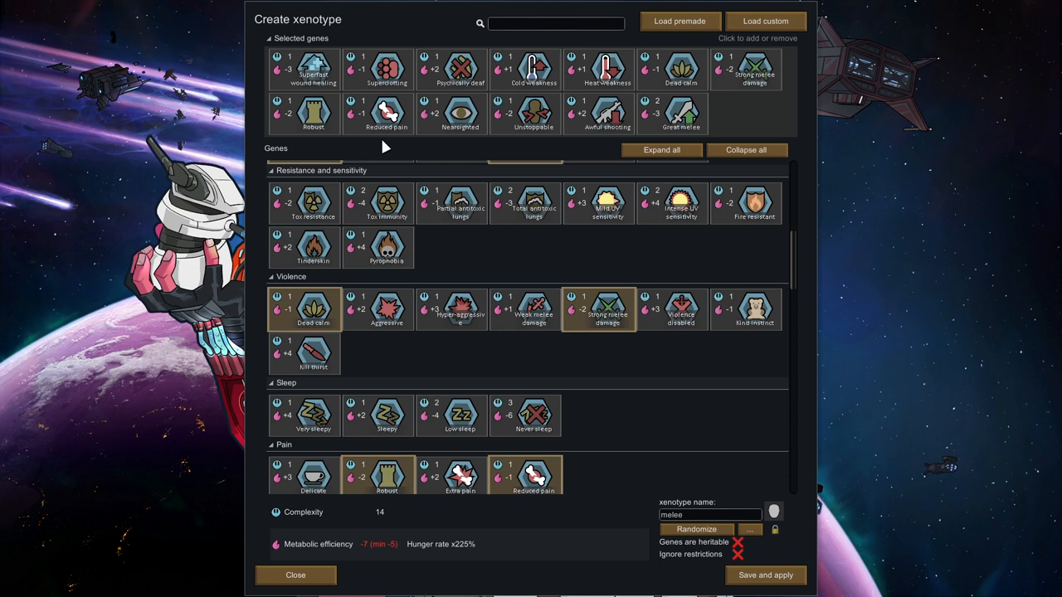
scroll(down, 3)
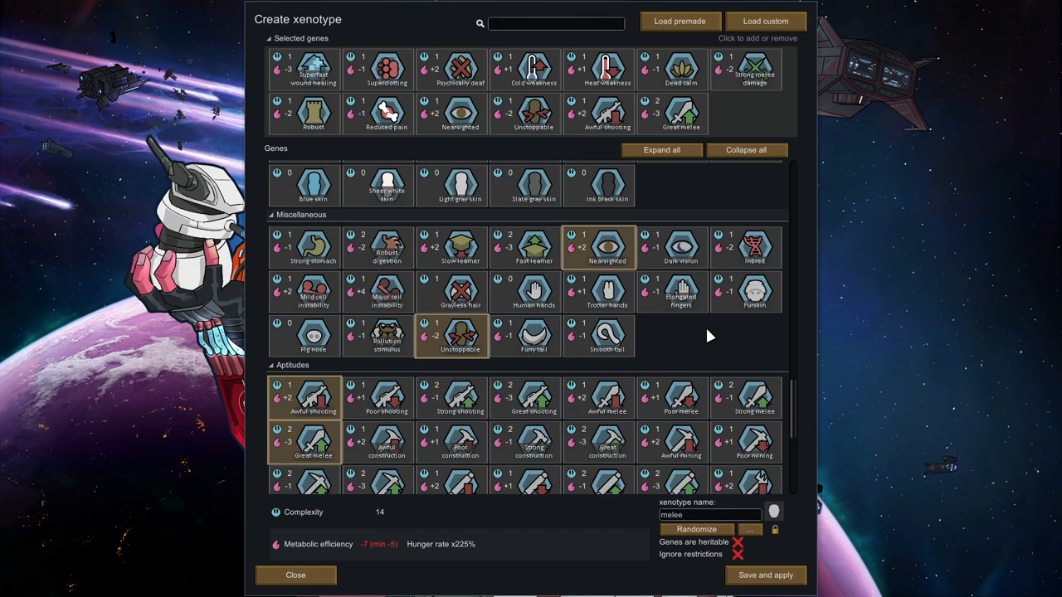
scroll(down, 3)
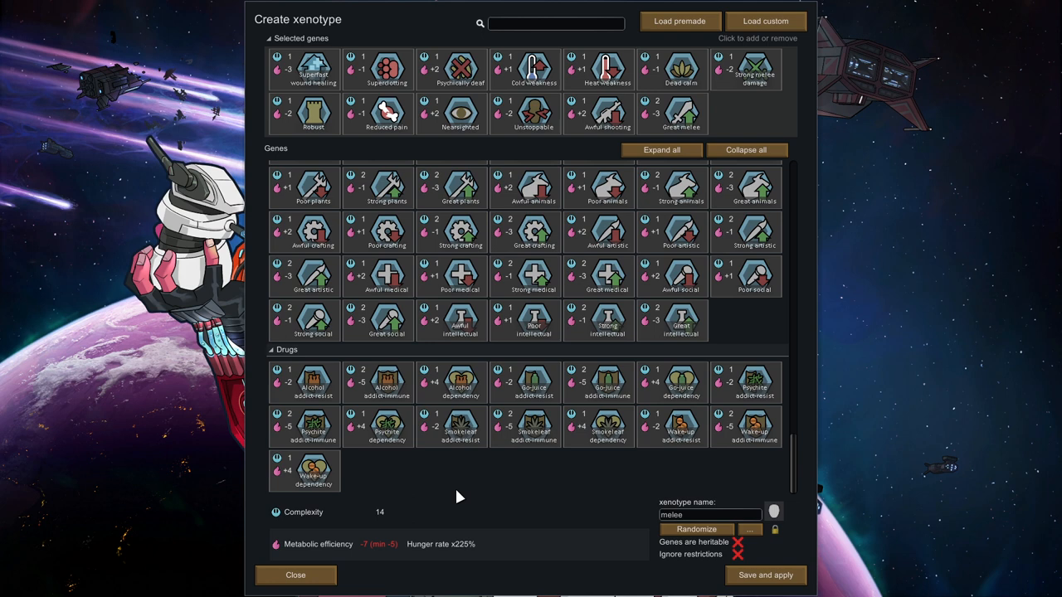
scroll(down, 3)
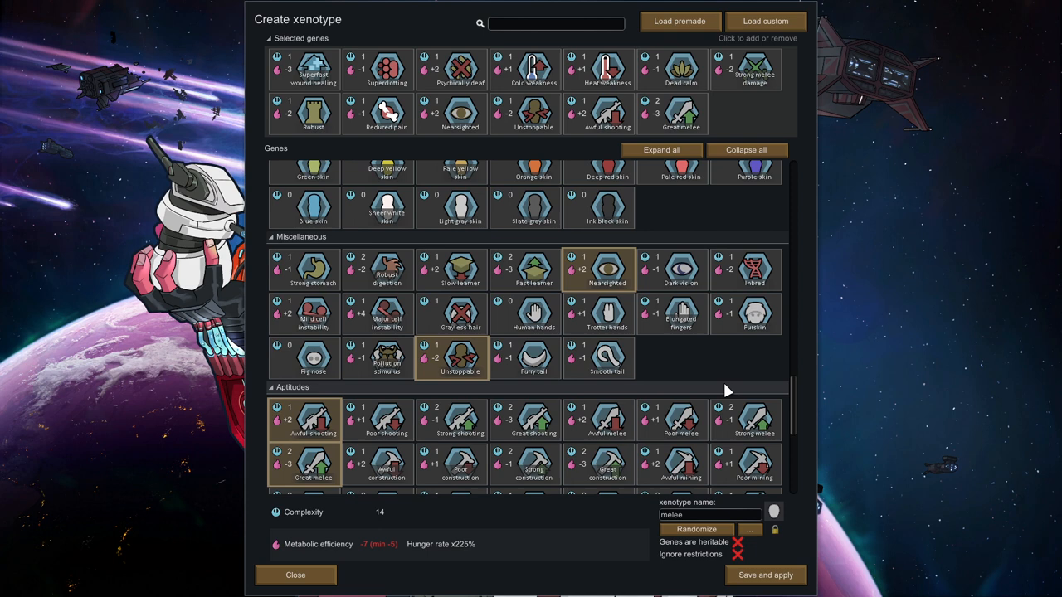
scroll(down, 3)
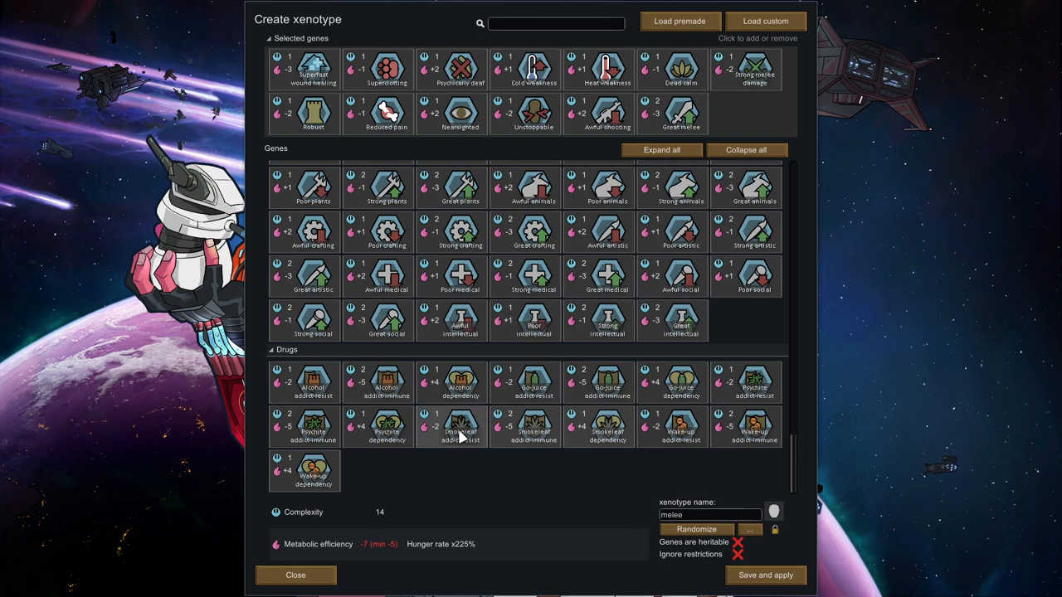
mouse_move(654, 390)
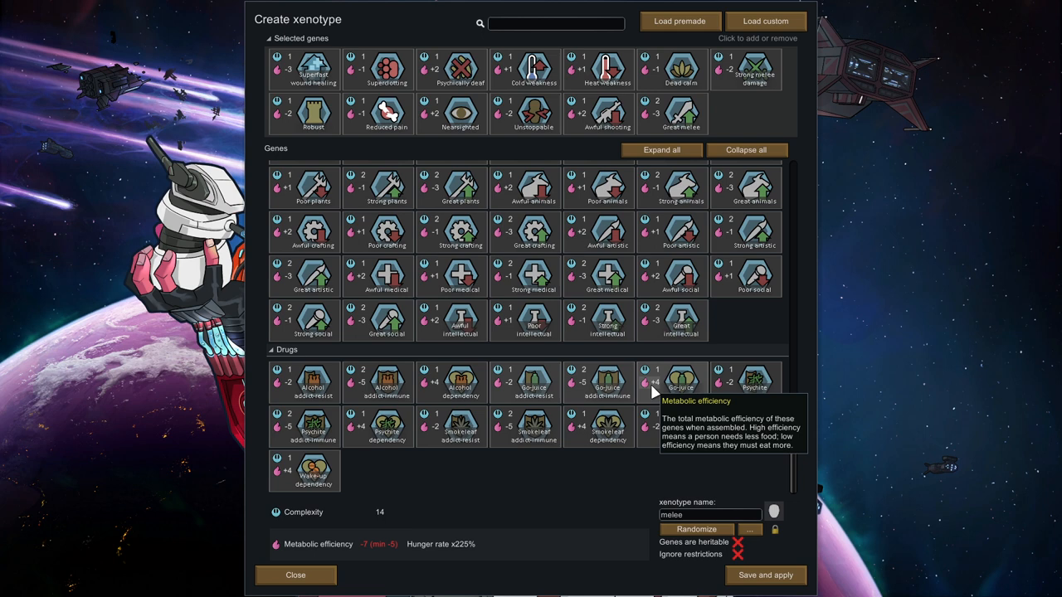
mouse_move(778, 485)
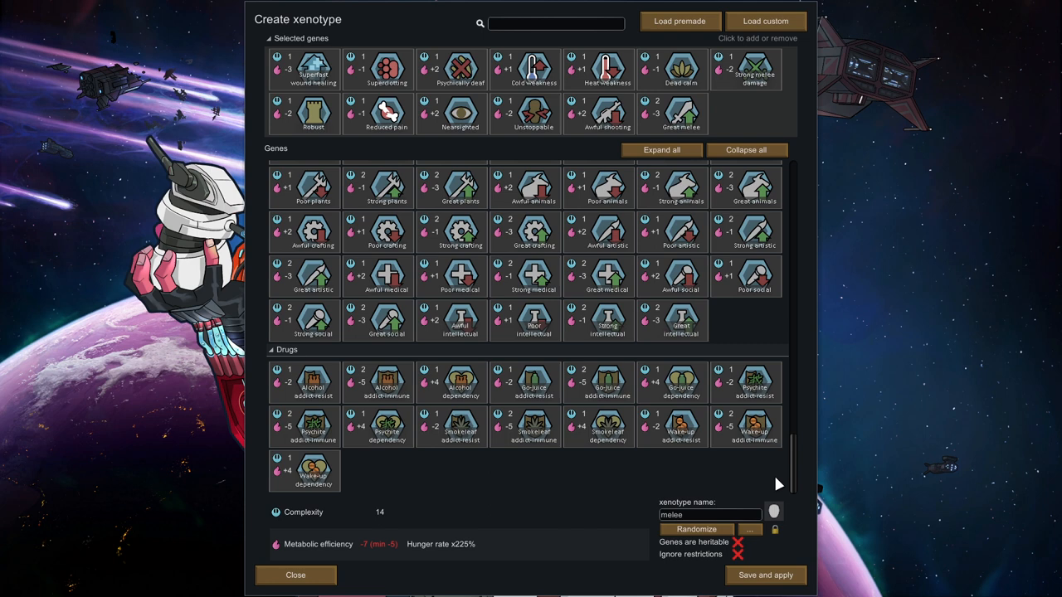
mouse_move(600, 496)
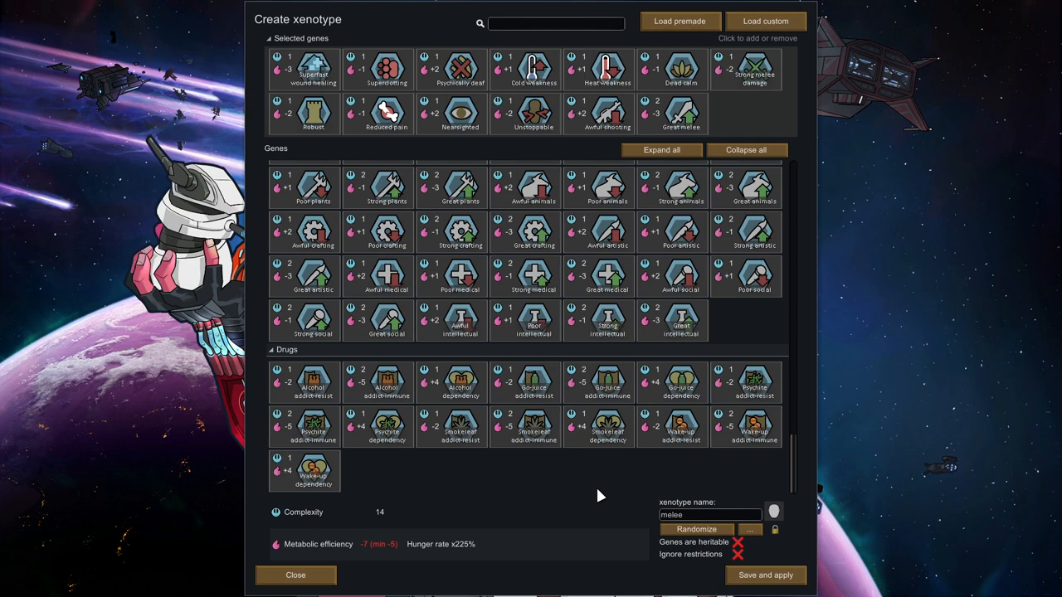
scroll(down, 3)
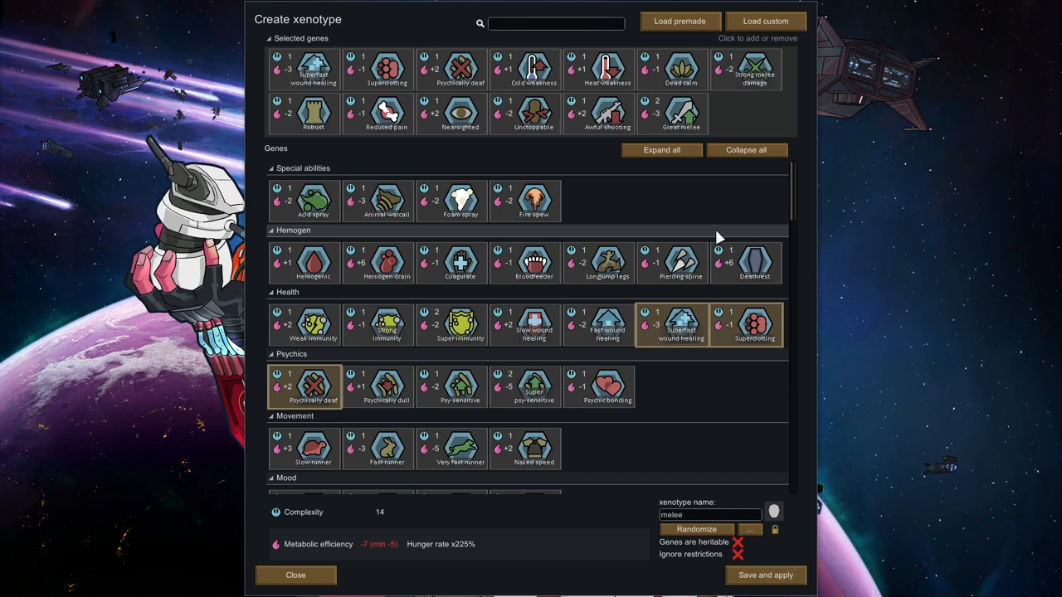
mouse_move(728, 220)
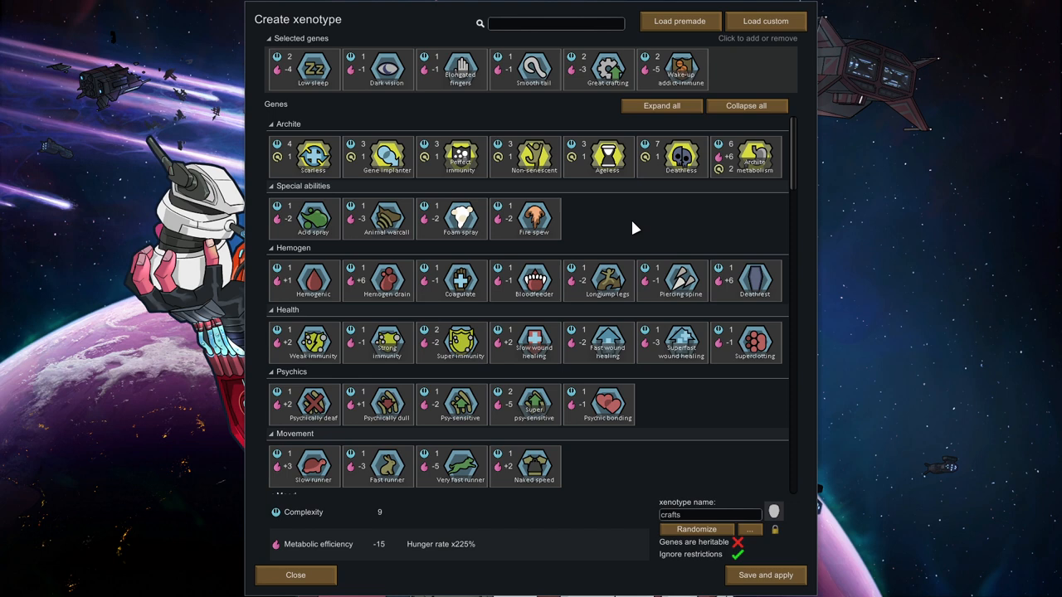
mouse_move(689, 224)
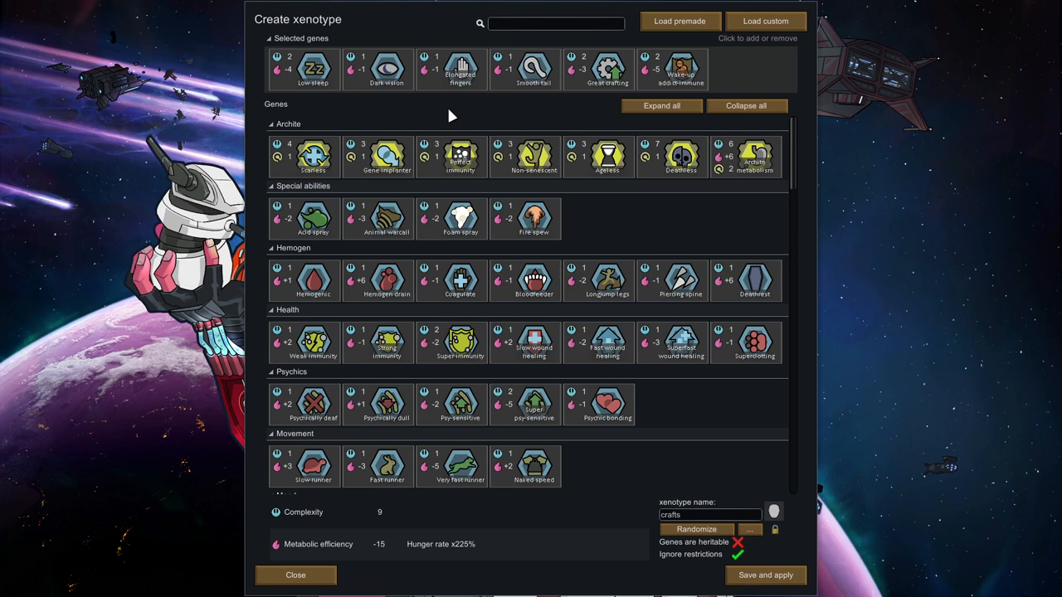
mouse_move(387, 69)
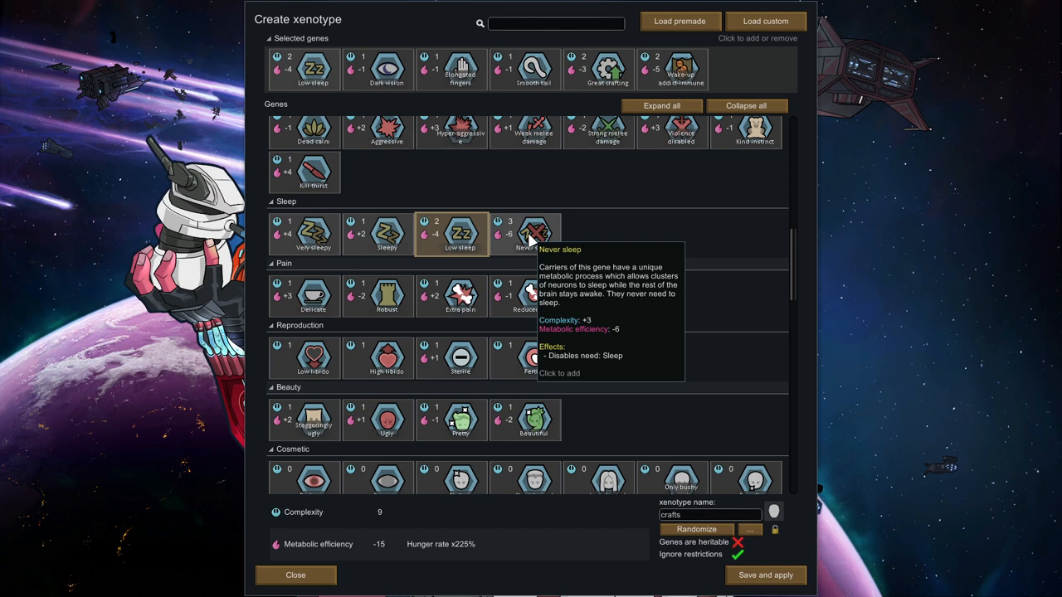
mouse_move(313, 69)
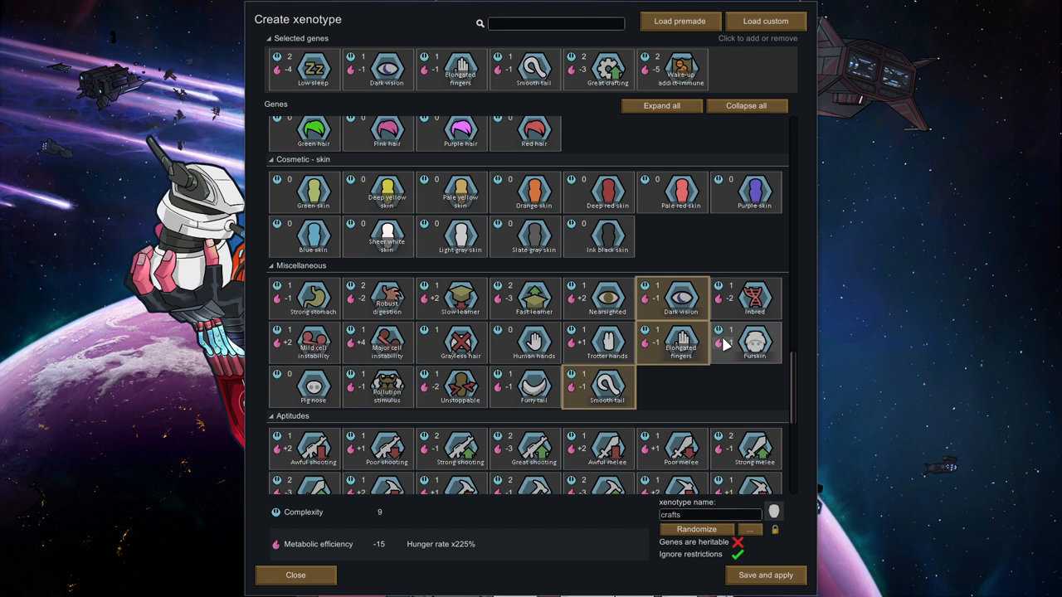
scroll(down, 3)
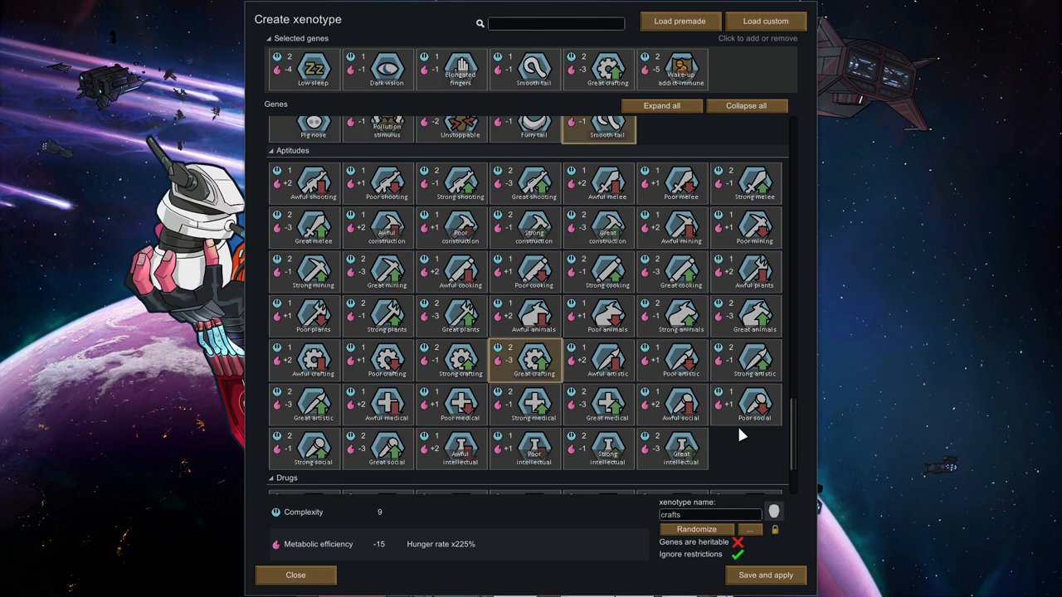
scroll(down, 3)
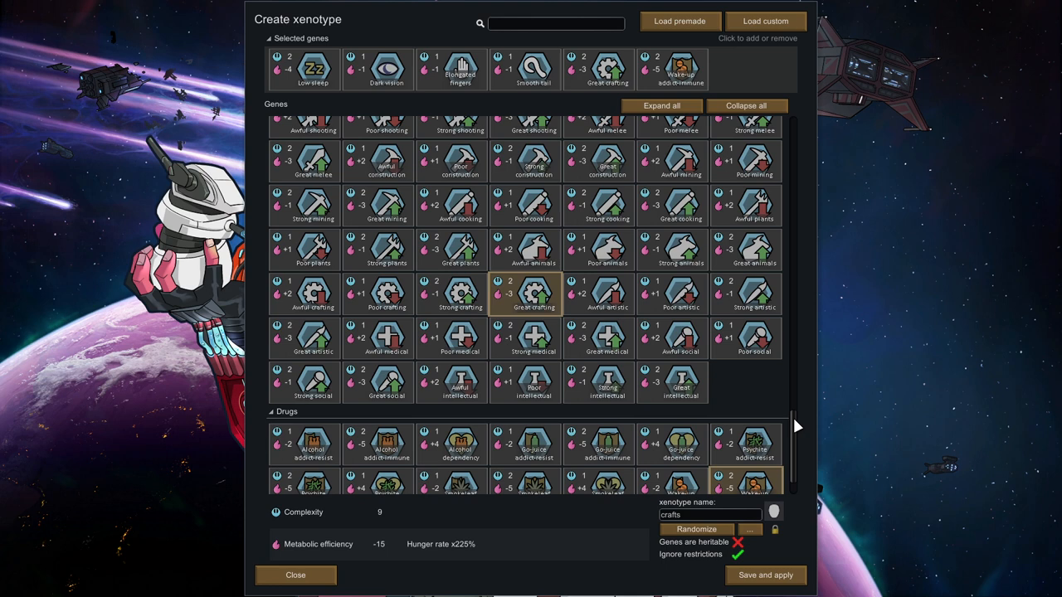
mouse_move(733, 423)
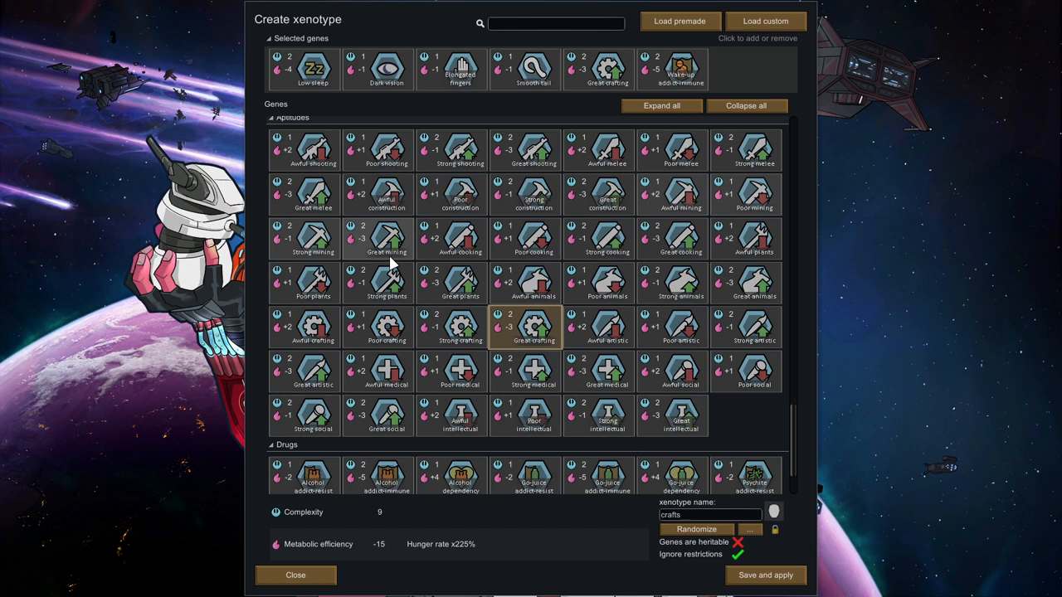
scroll(down, 3)
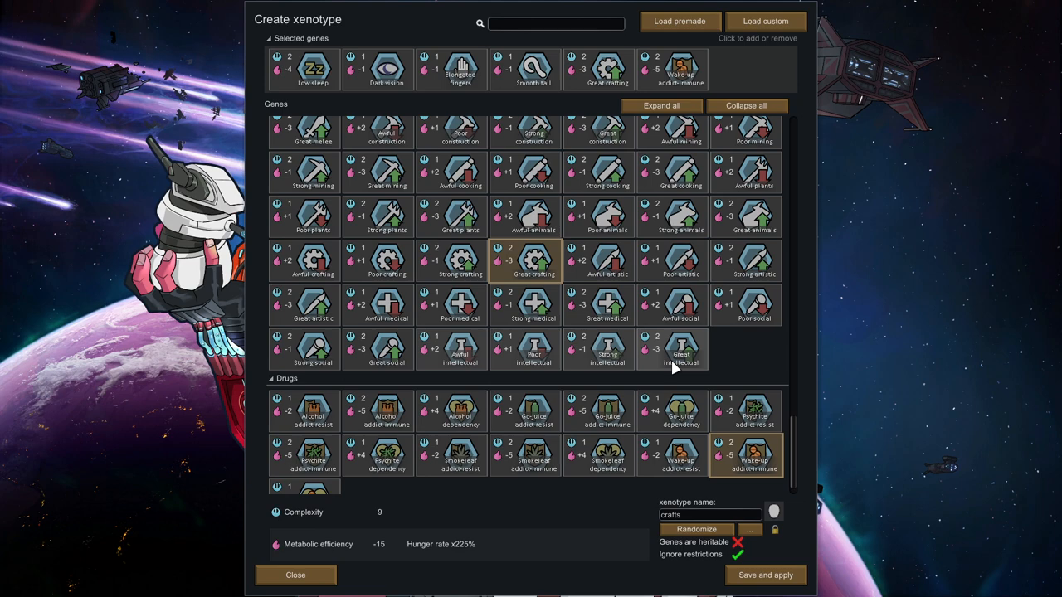
scroll(down, 3)
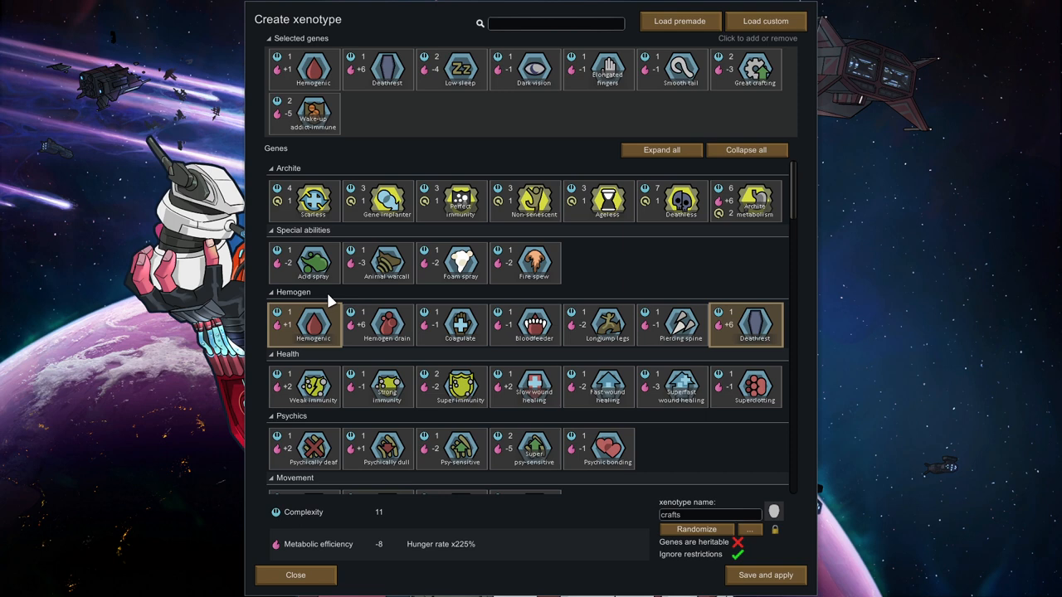
mouse_move(828, 375)
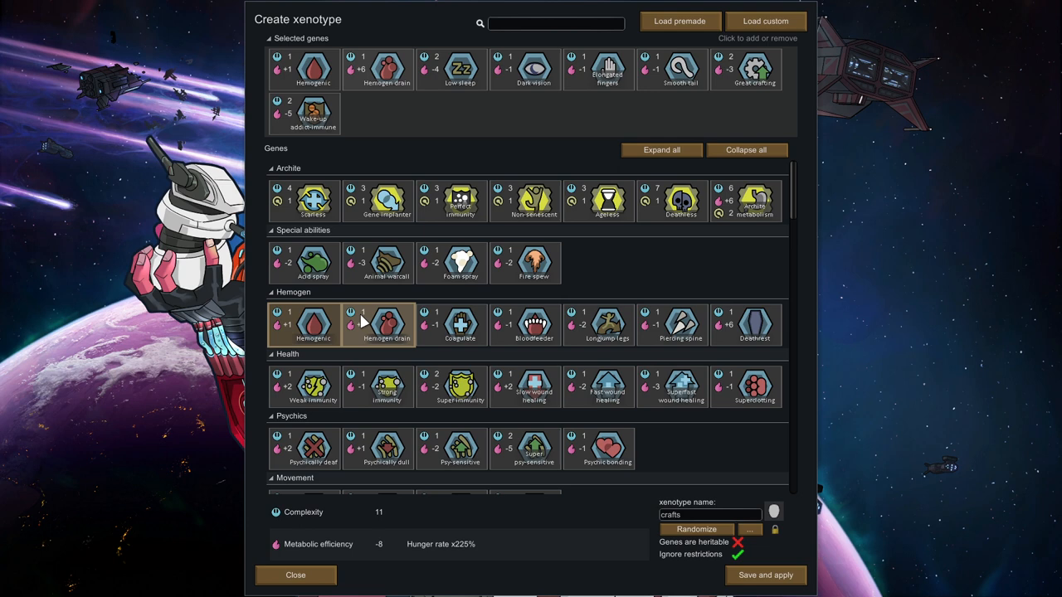
click(533, 324)
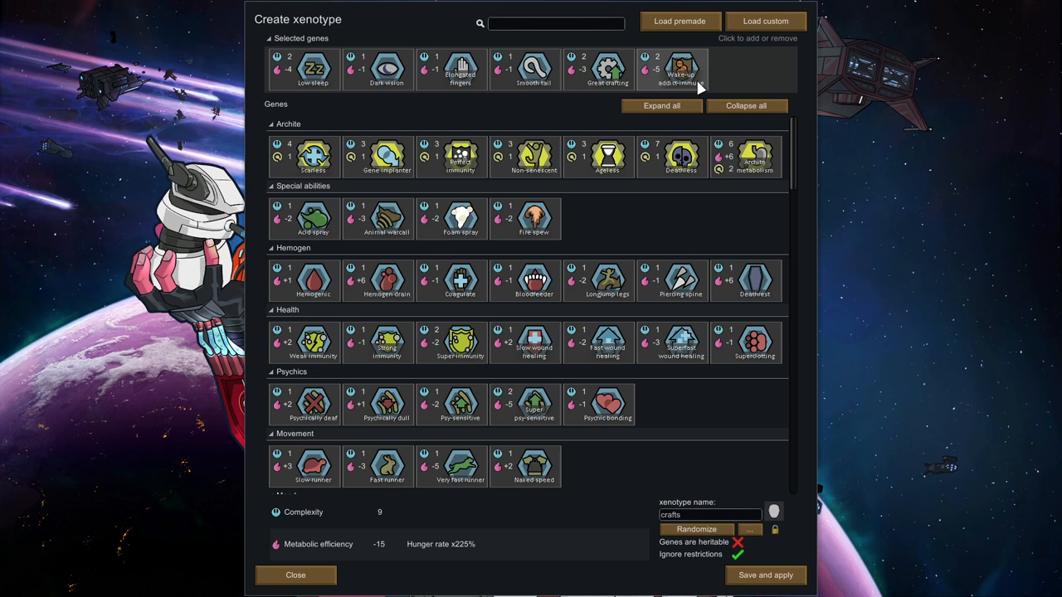
mouse_move(681, 71)
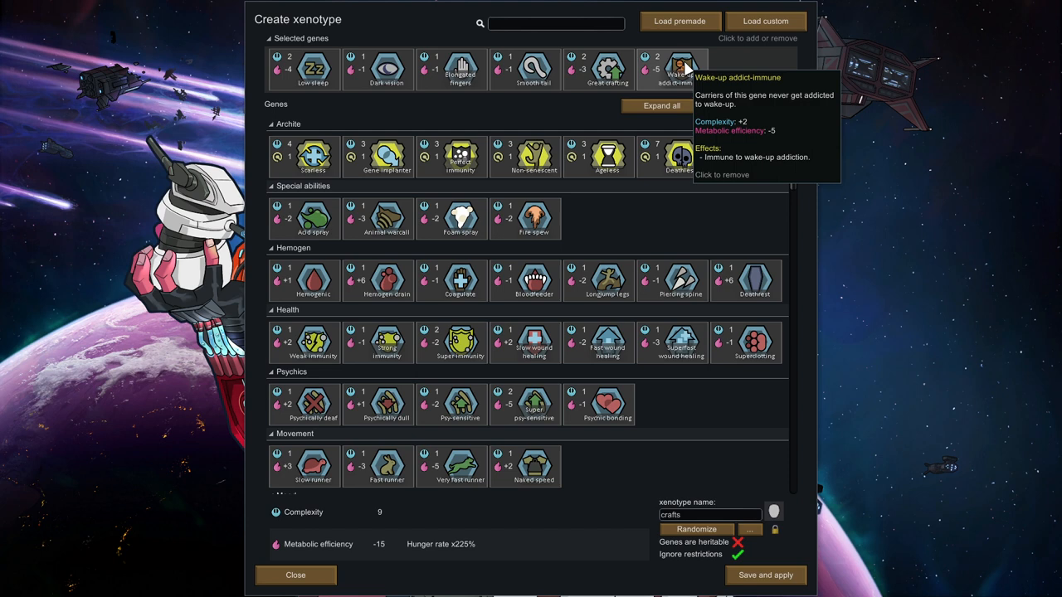
Change selections in Create xenotype, leaving the seven-gene Beastmaster xenotype loaded
click(661, 105)
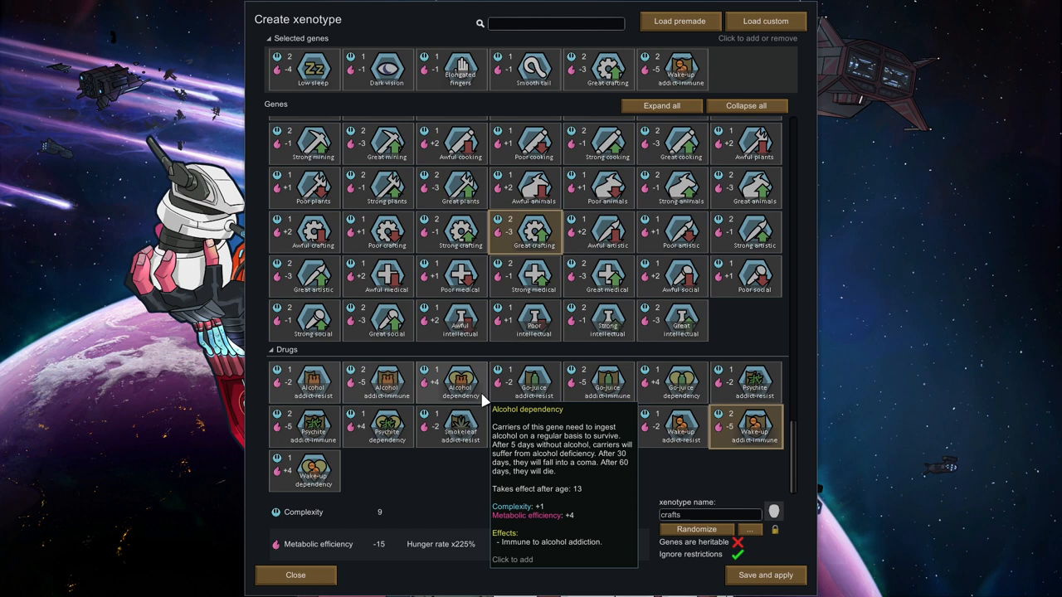
mouse_move(753, 427)
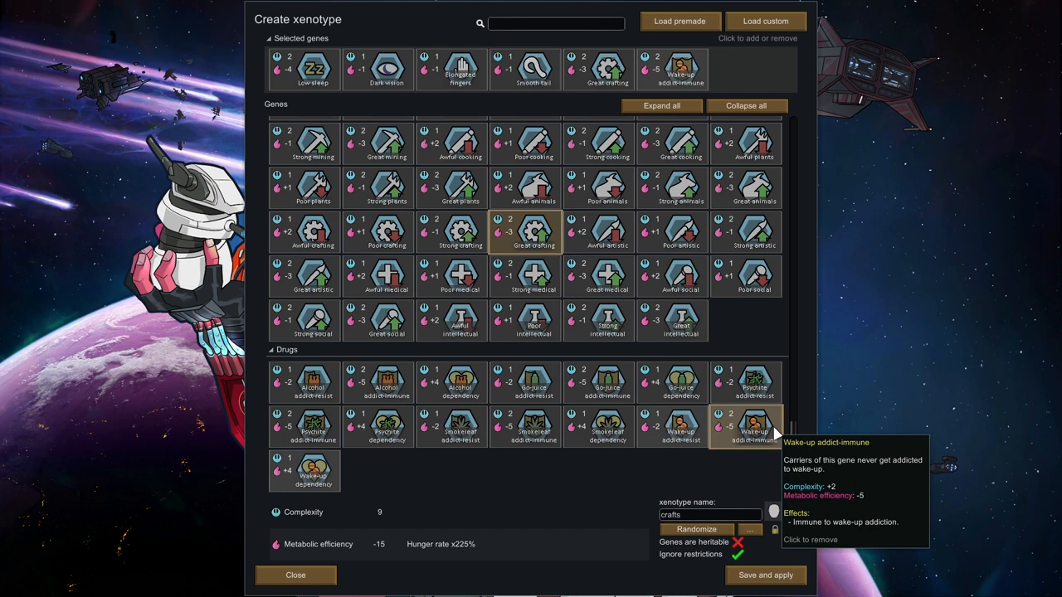
mouse_move(545, 453)
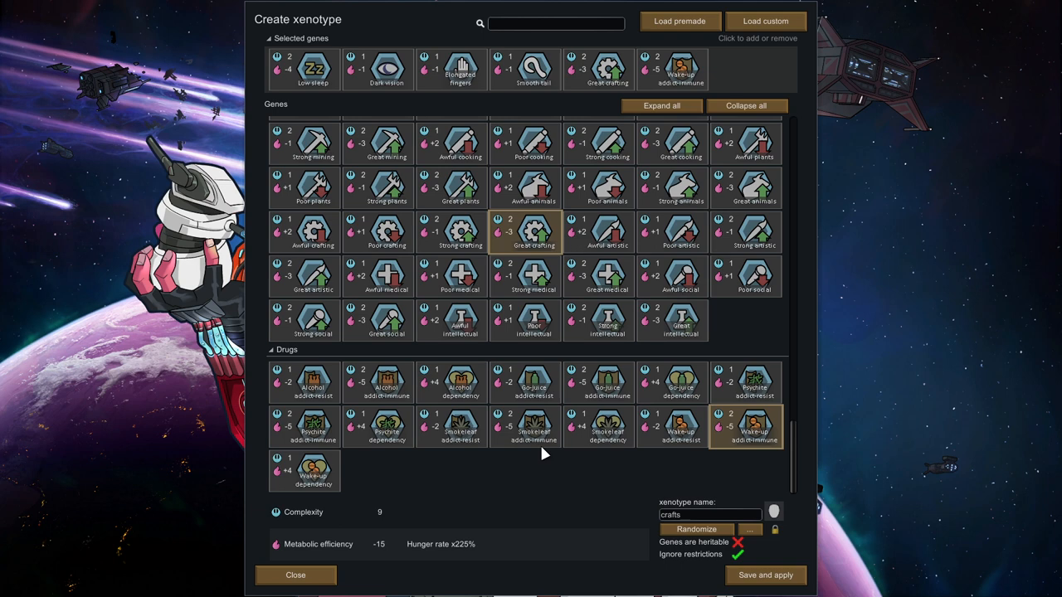
mouse_move(265, 406)
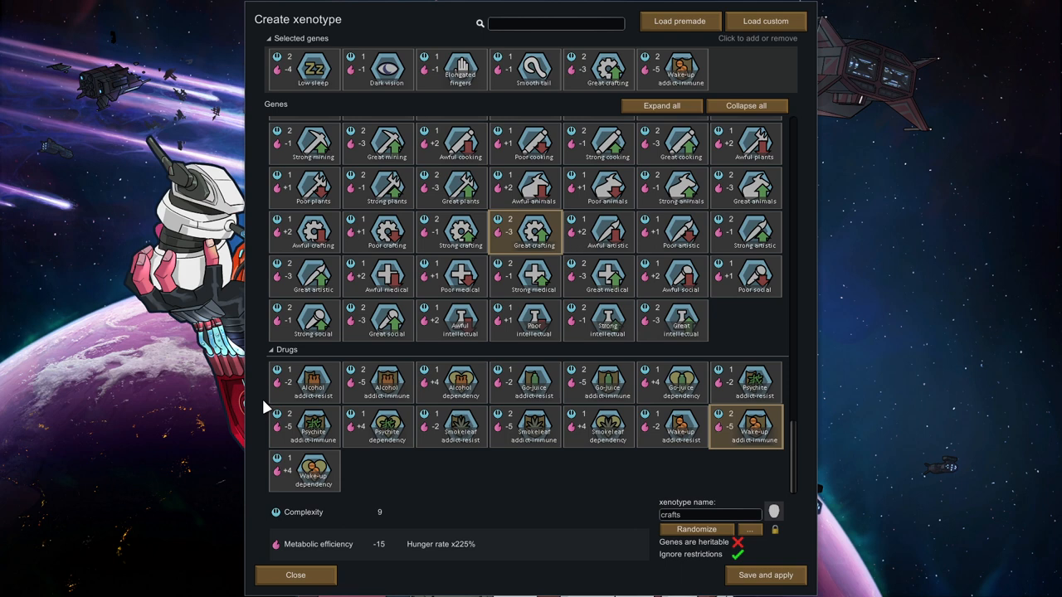
mouse_move(681, 69)
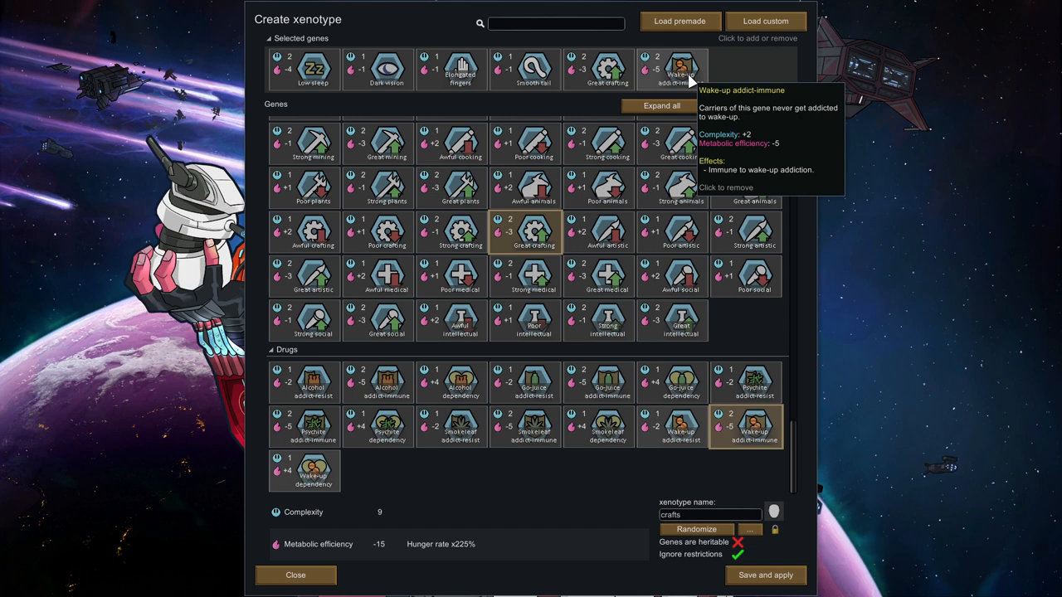
click(680, 70)
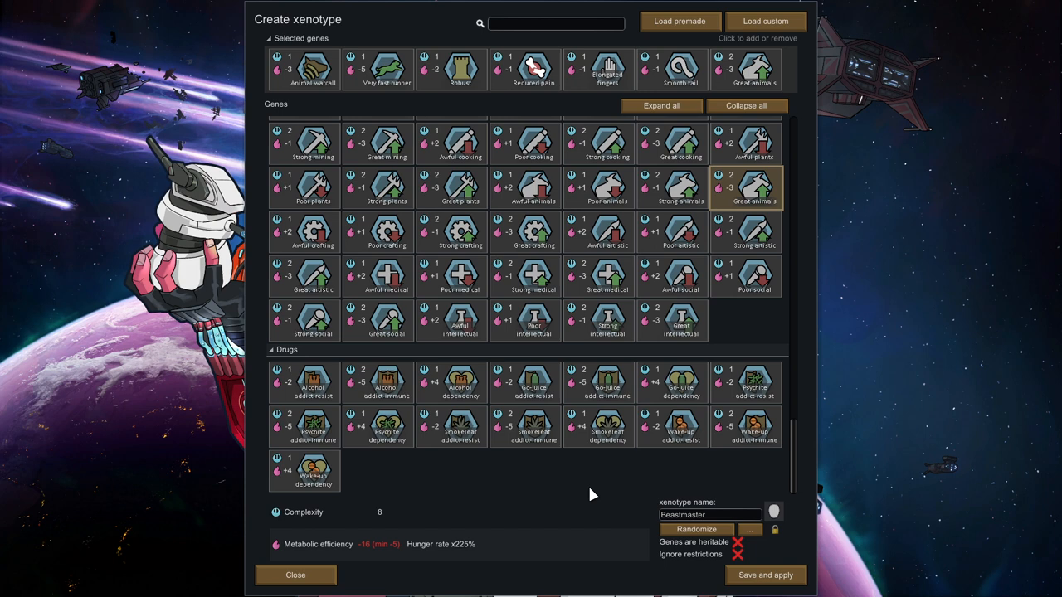
mouse_move(313, 69)
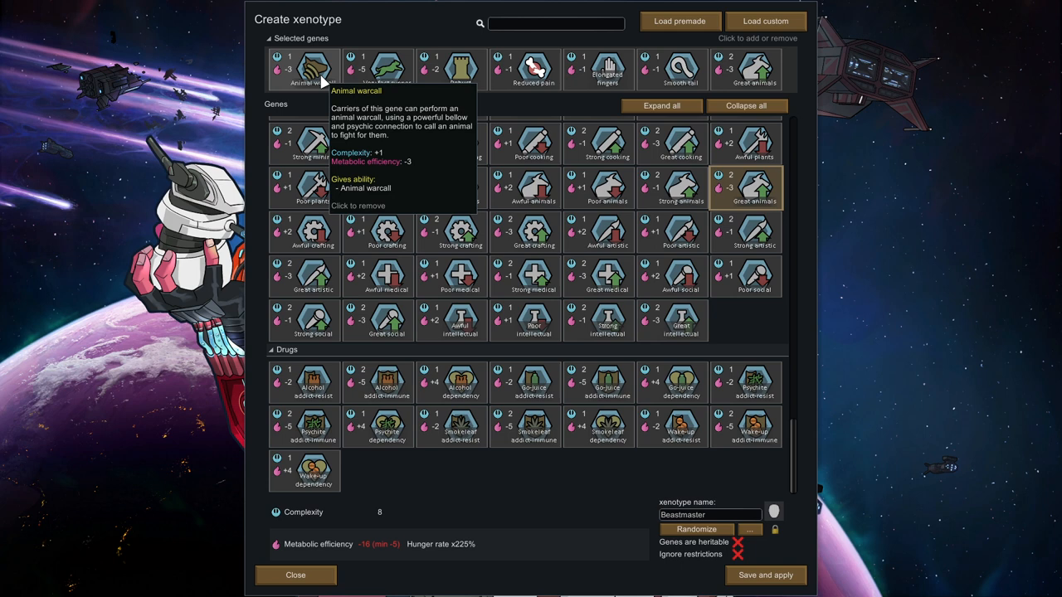
mouse_move(386, 70)
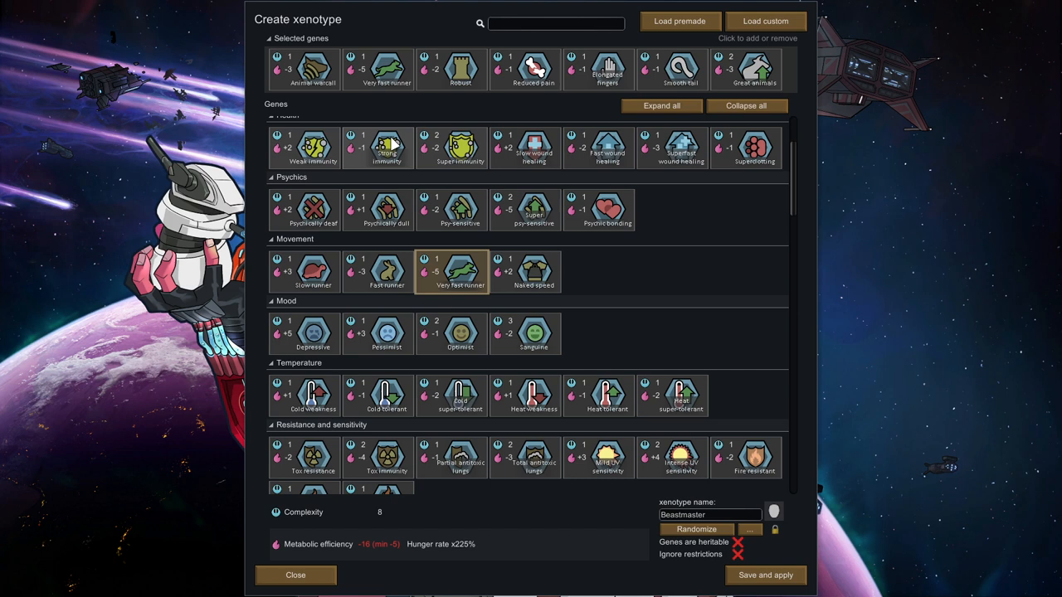
mouse_move(313, 70)
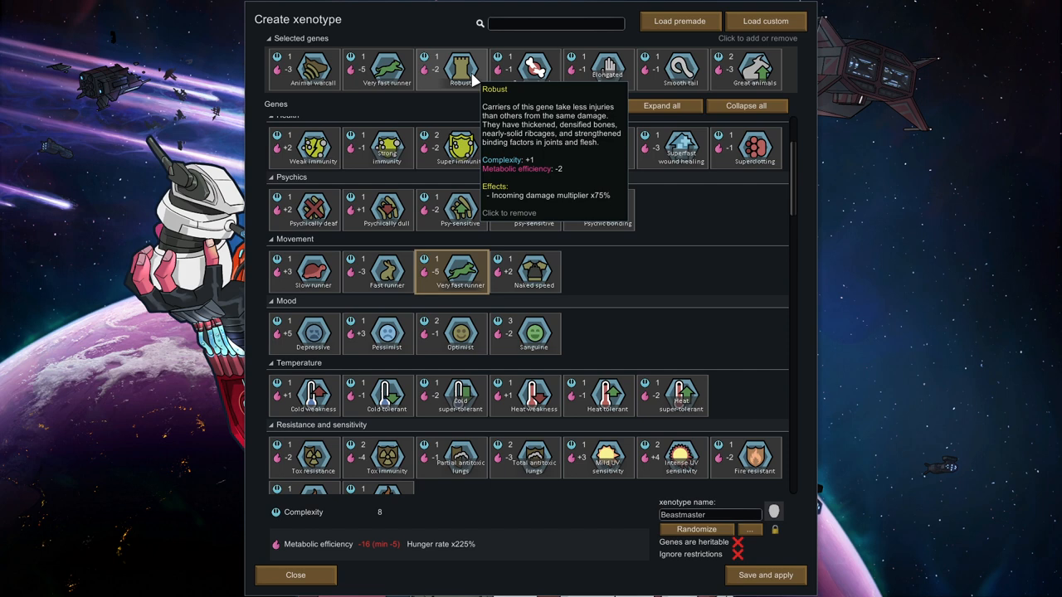
mouse_move(533, 68)
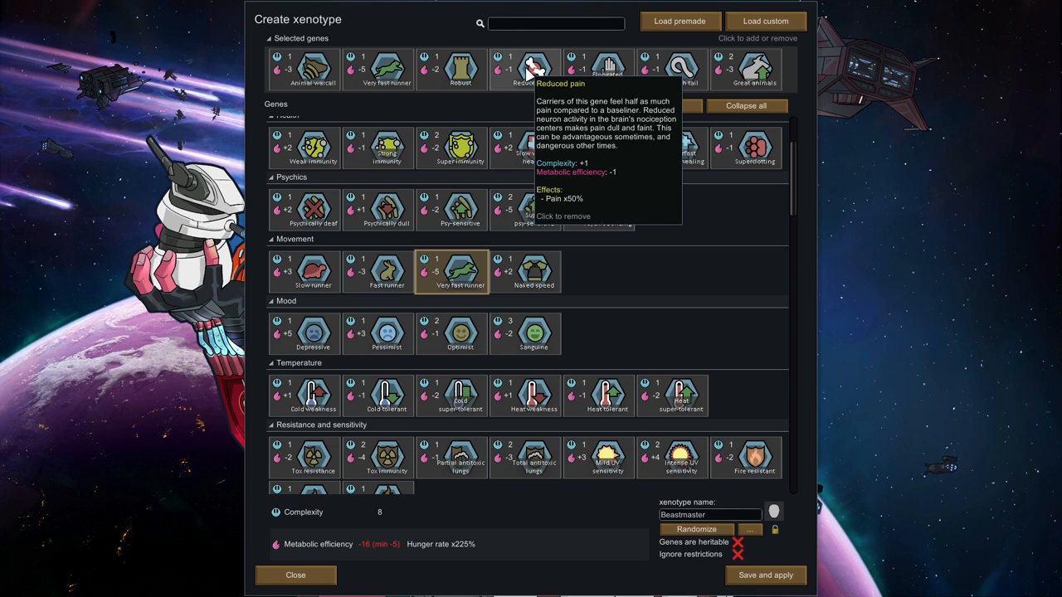
mouse_move(742, 400)
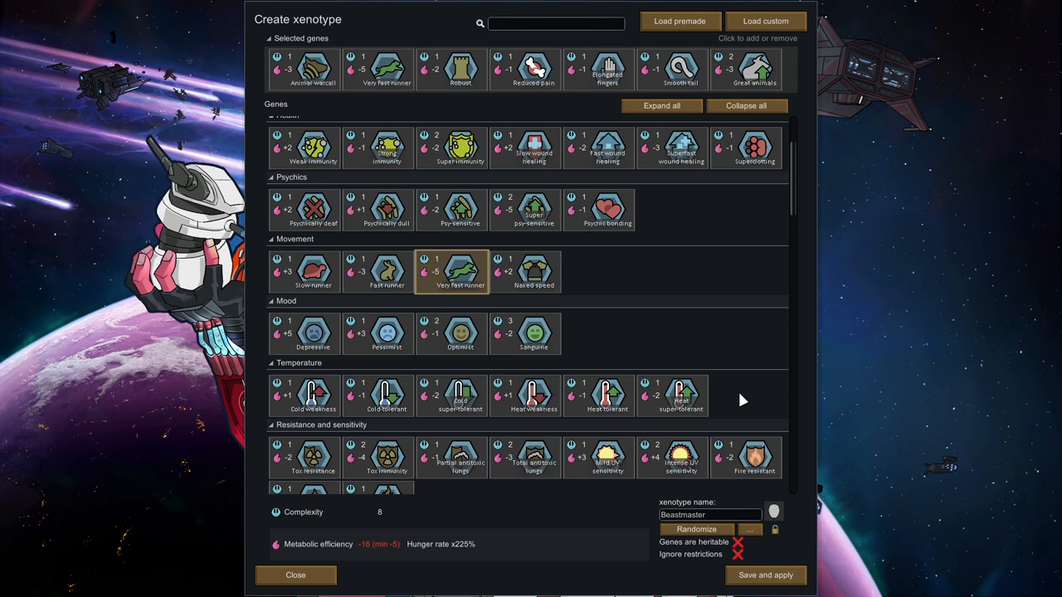
mouse_move(751, 264)
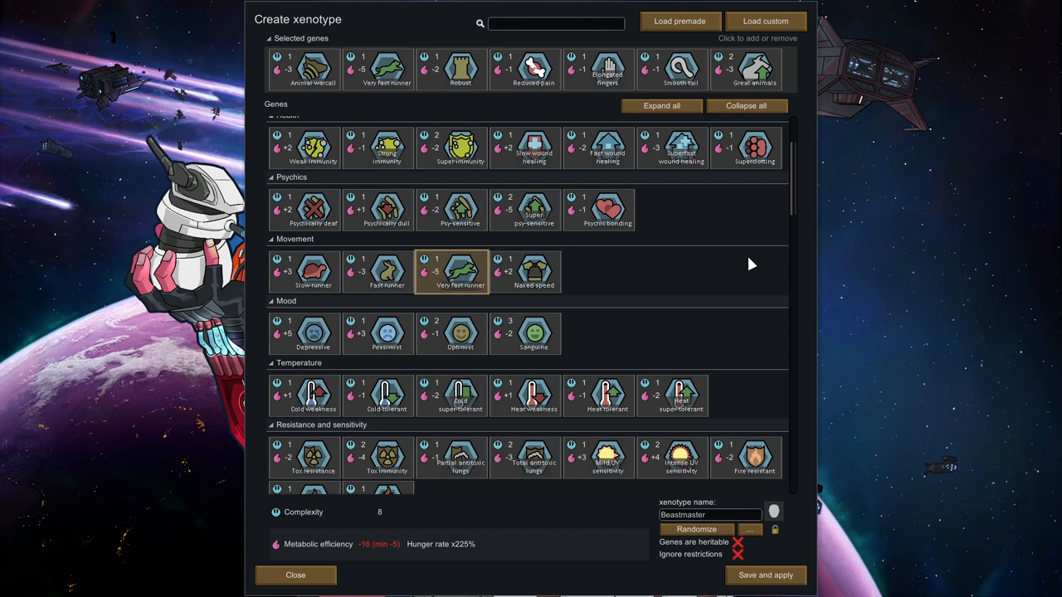
mouse_move(755, 67)
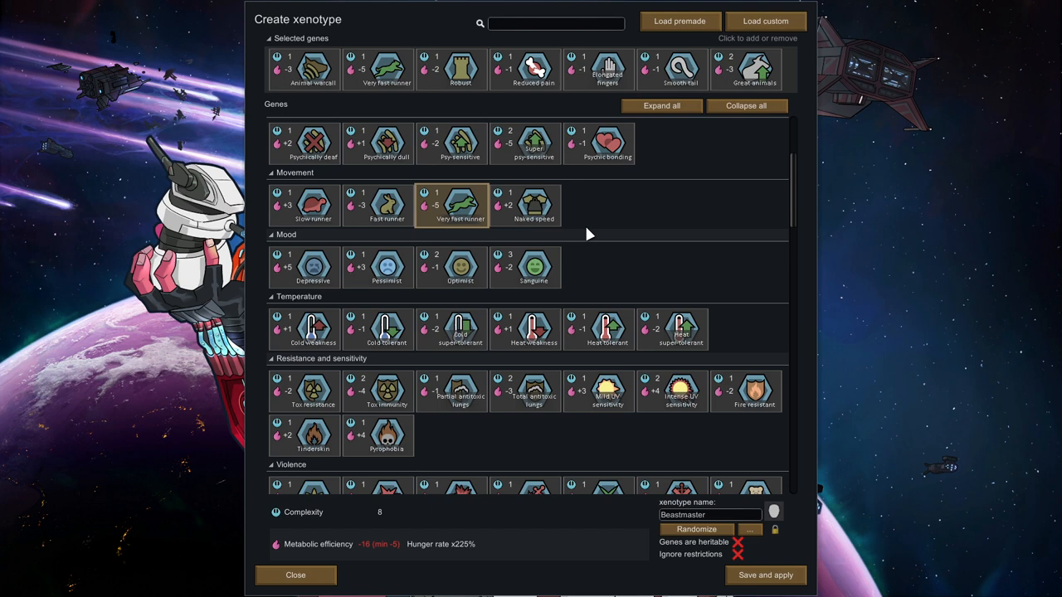
scroll(down, 3)
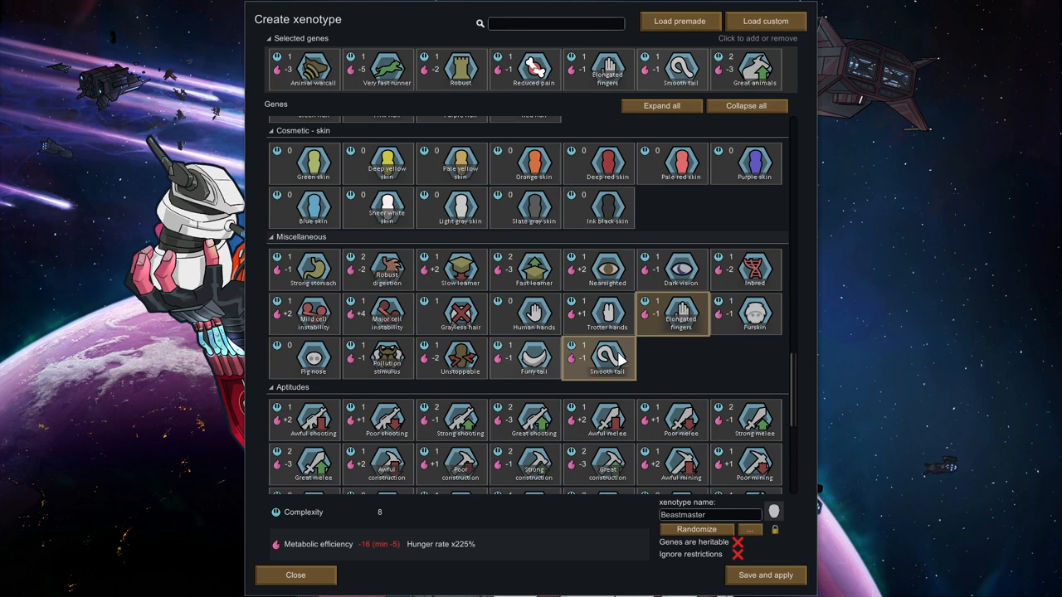
mouse_move(688, 418)
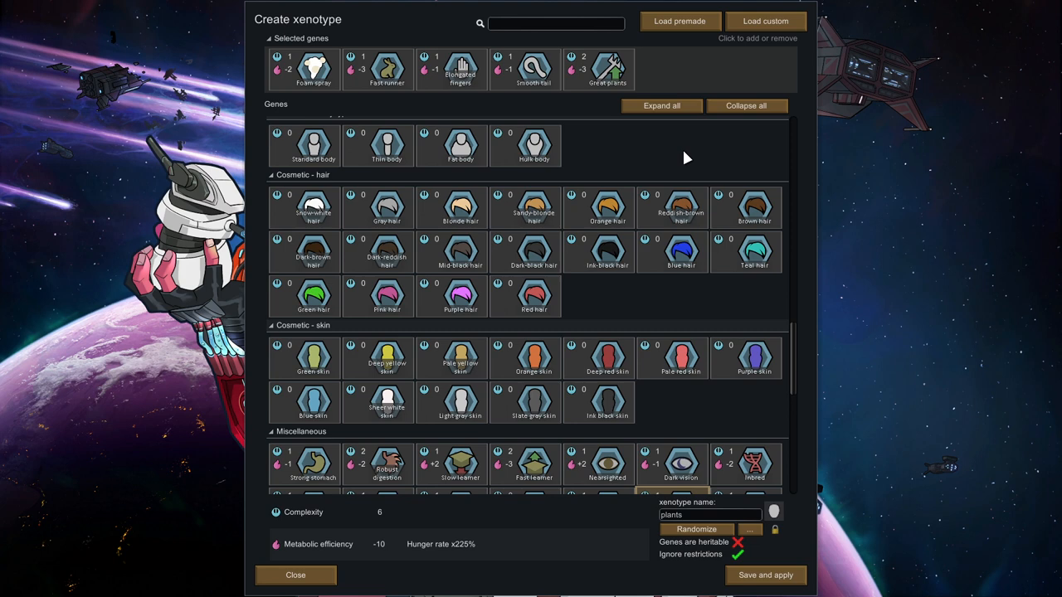
mouse_move(651, 82)
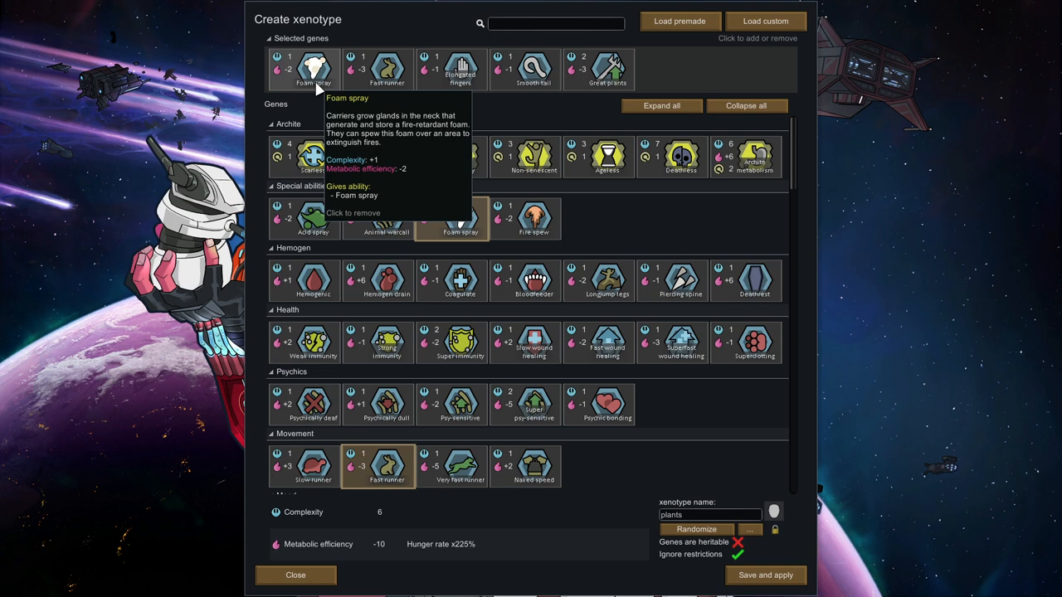
mouse_move(598, 197)
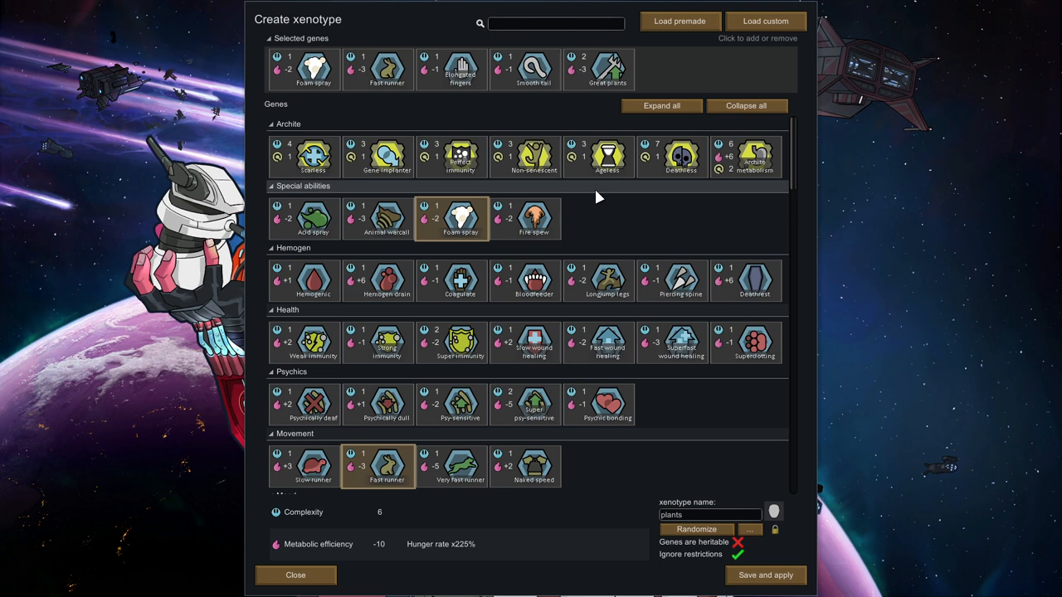
mouse_move(732, 232)
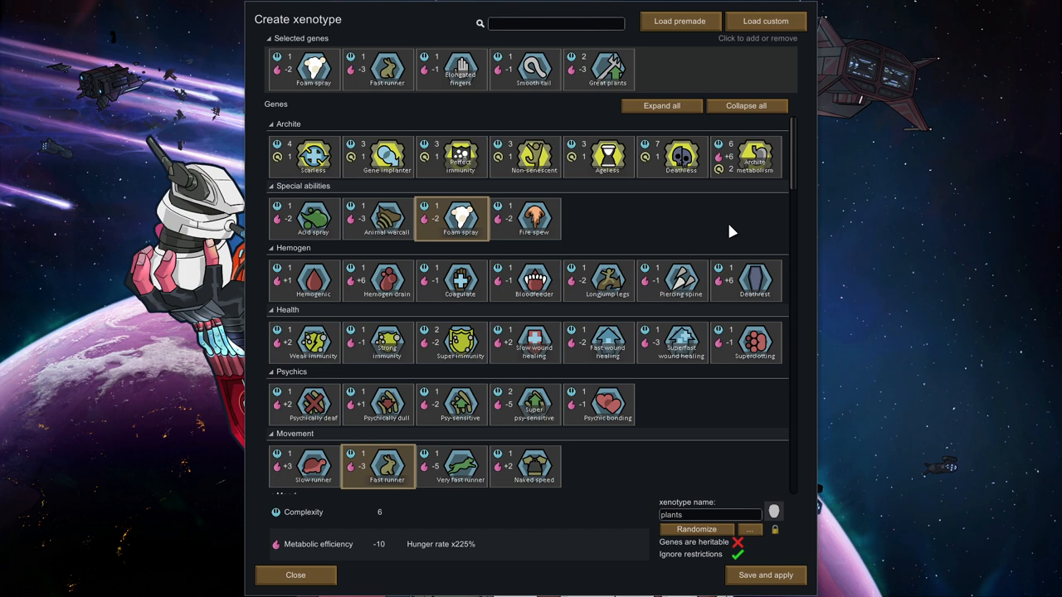
mouse_move(788, 162)
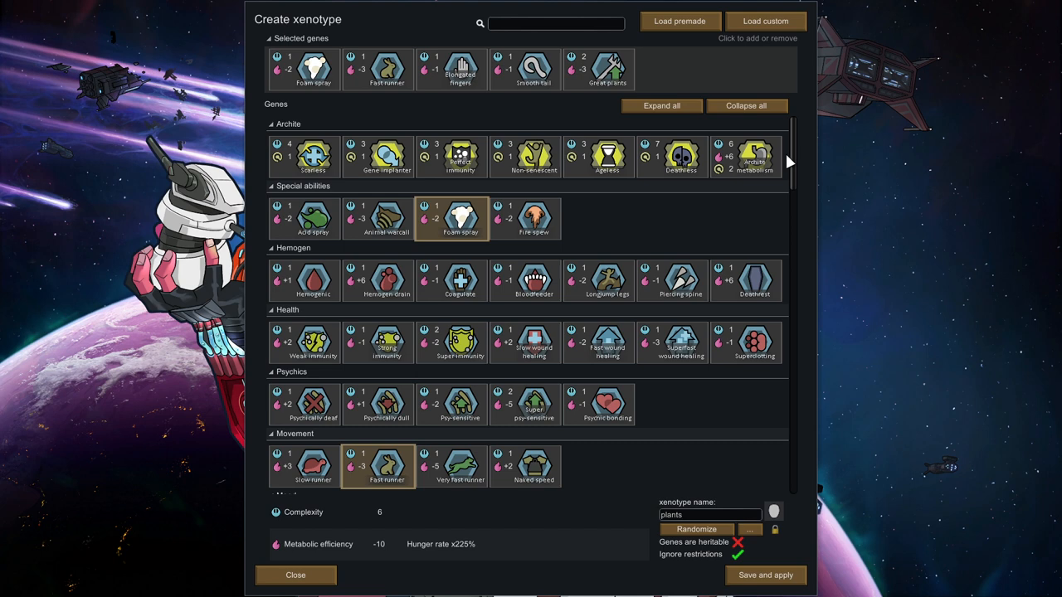
mouse_move(786, 239)
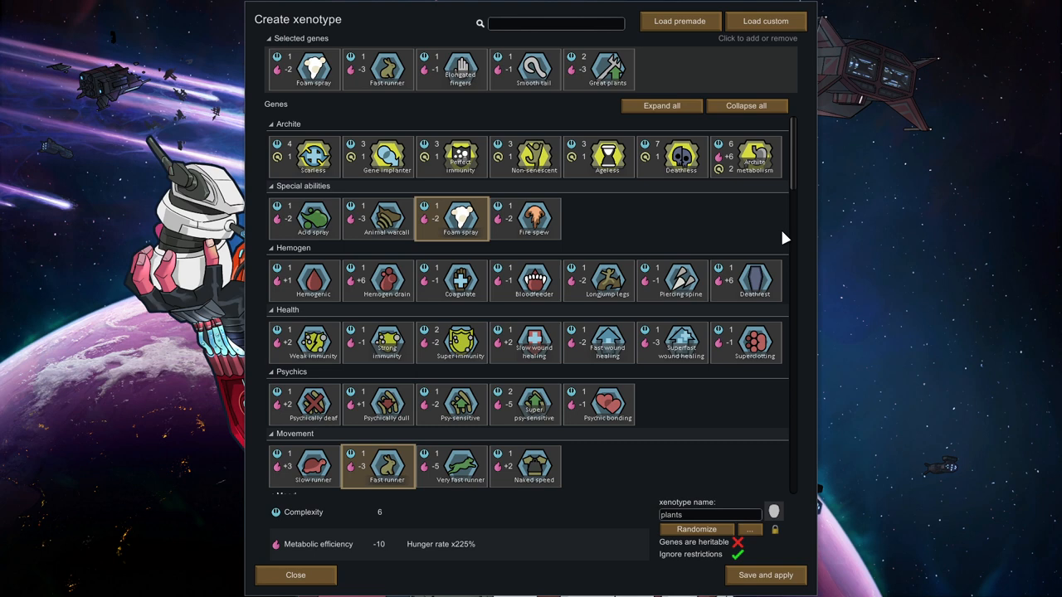
mouse_move(387, 156)
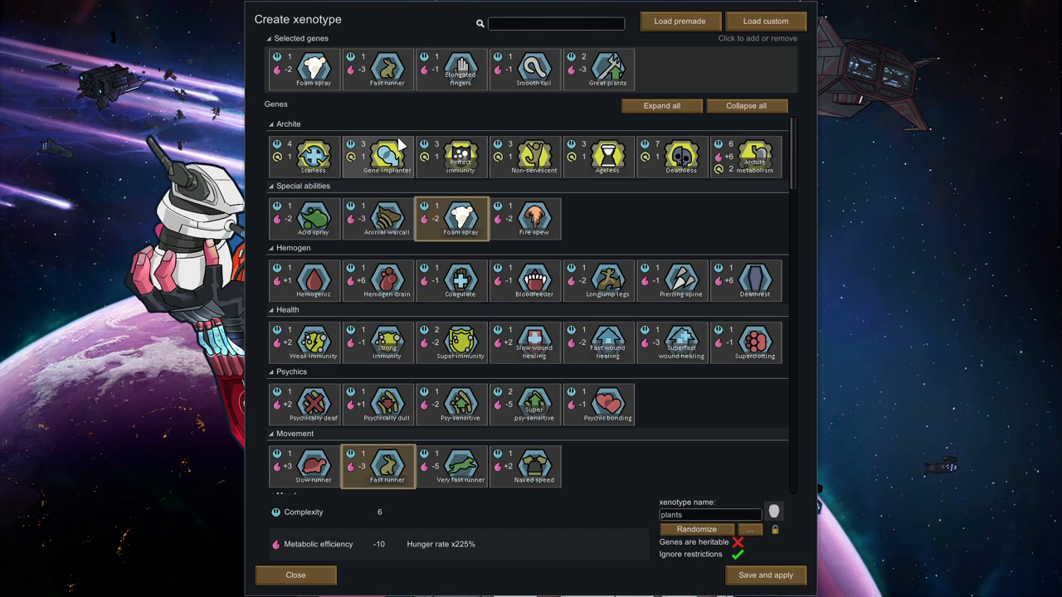
mouse_move(401, 111)
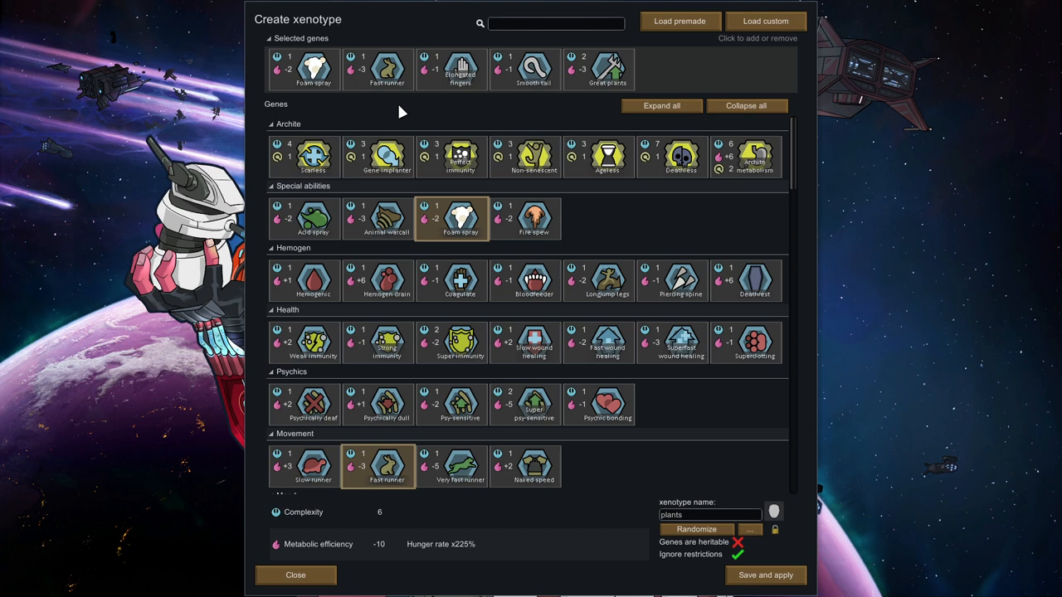
mouse_move(836, 165)
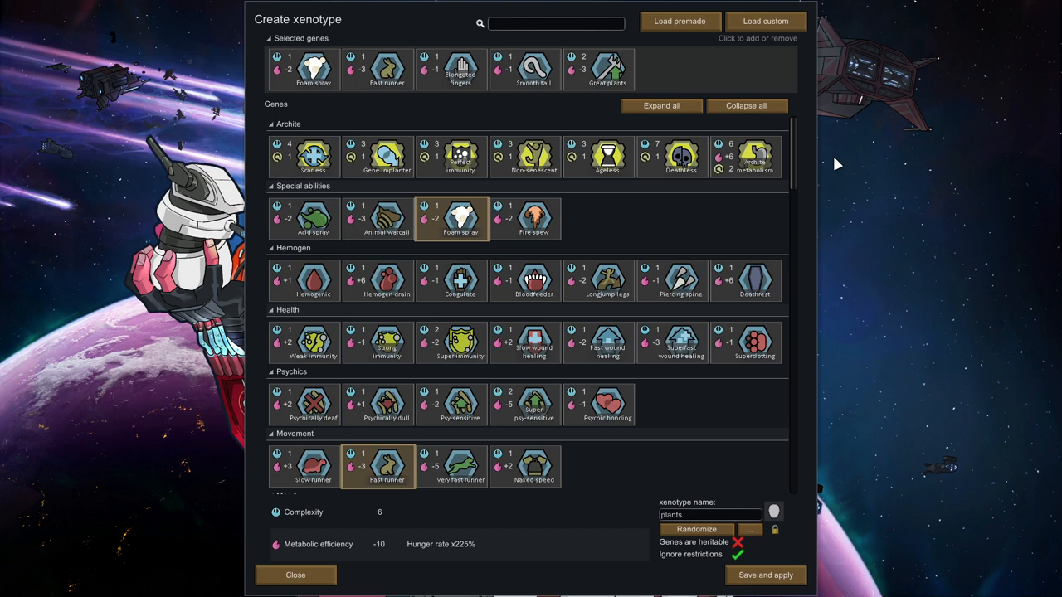
Load the saved doctor xenotype with super-immunity and great medical at complexity 25
click(764, 21)
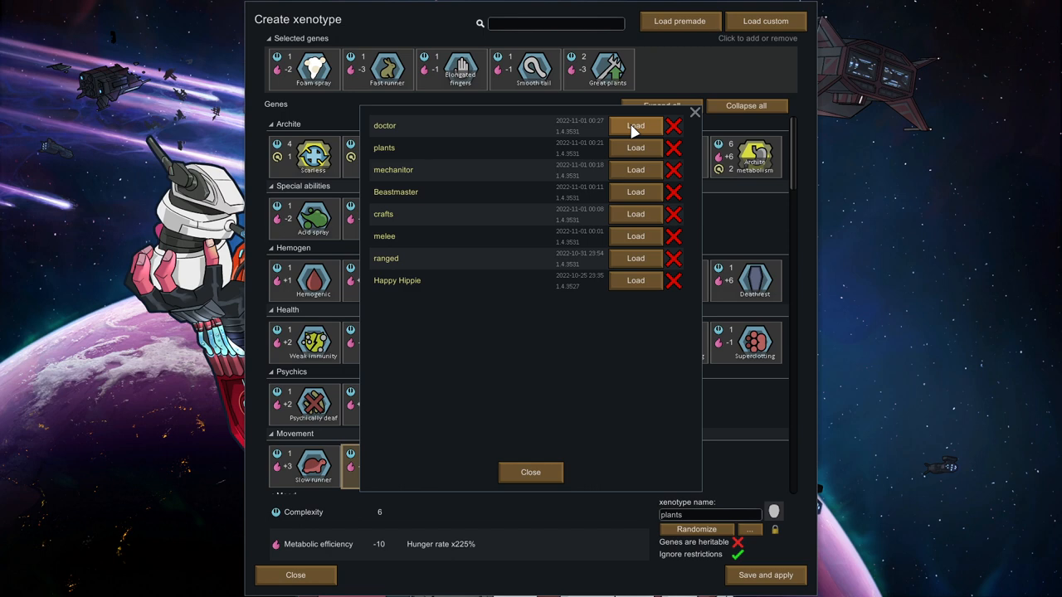
click(635, 125)
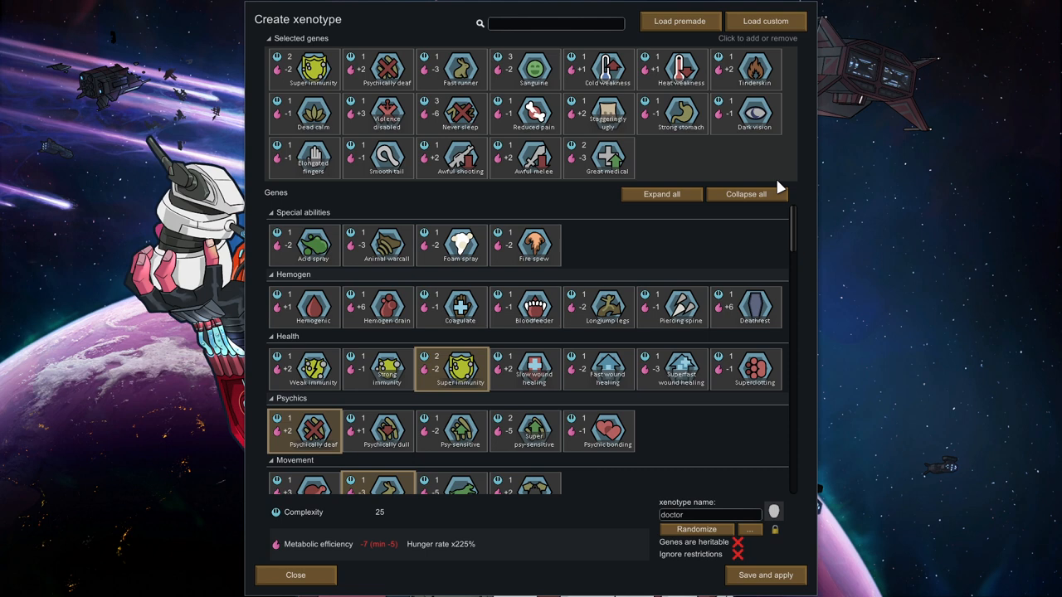
mouse_move(672, 182)
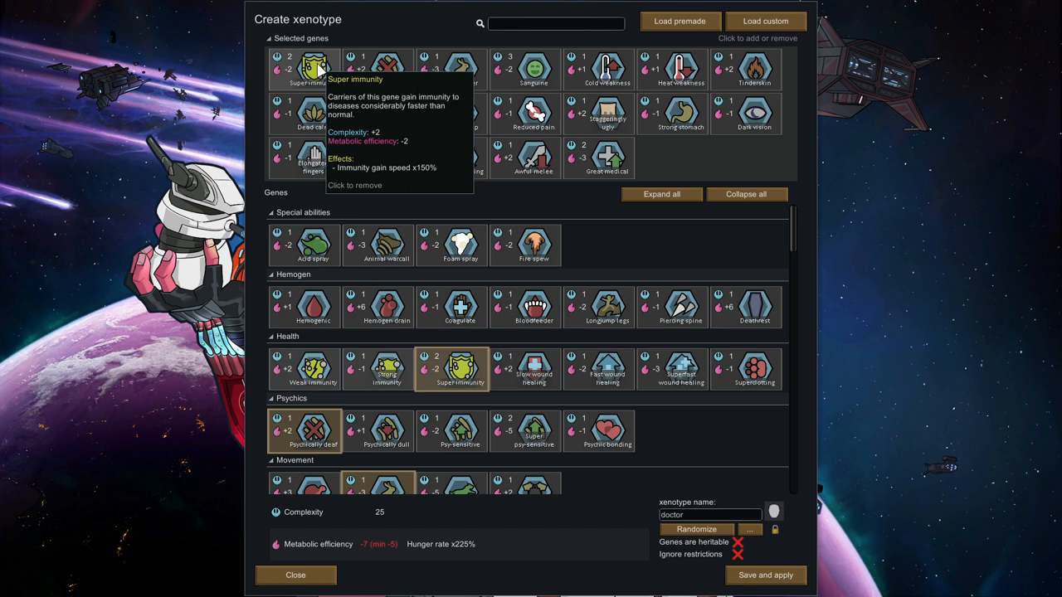
mouse_move(378, 69)
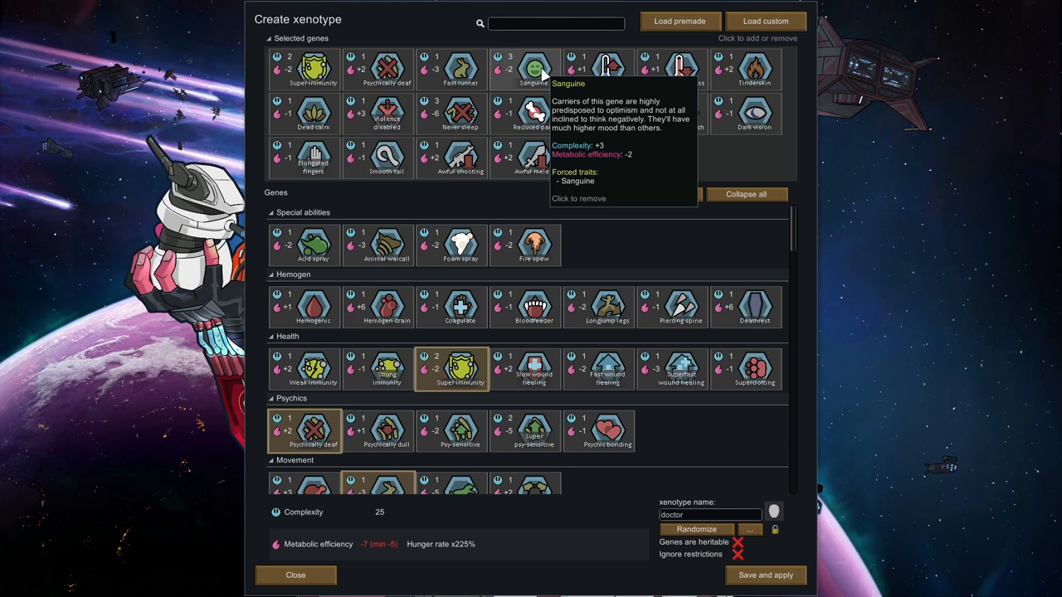
mouse_move(778, 163)
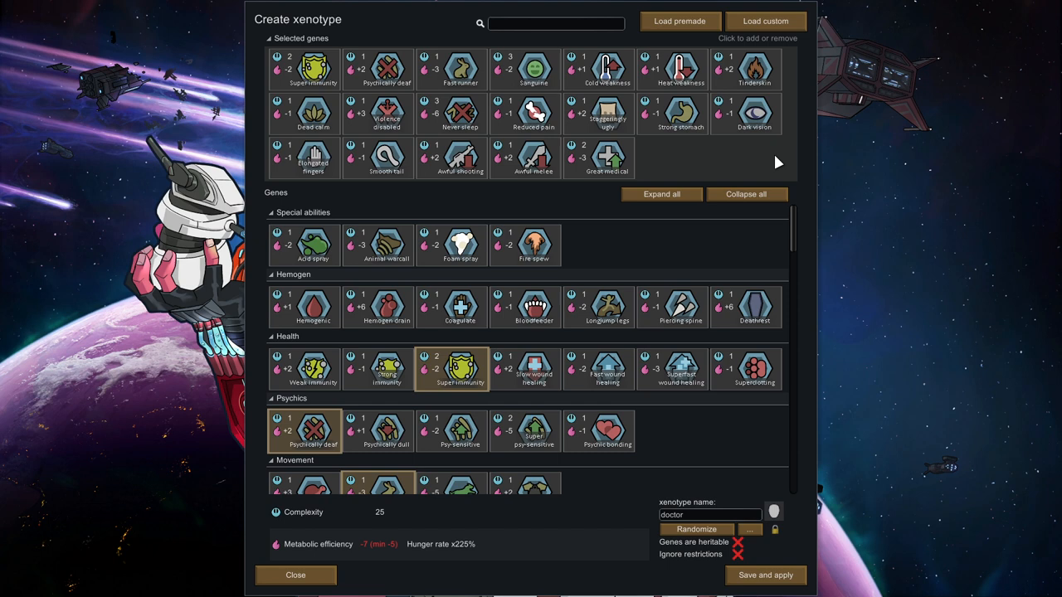
mouse_move(752, 70)
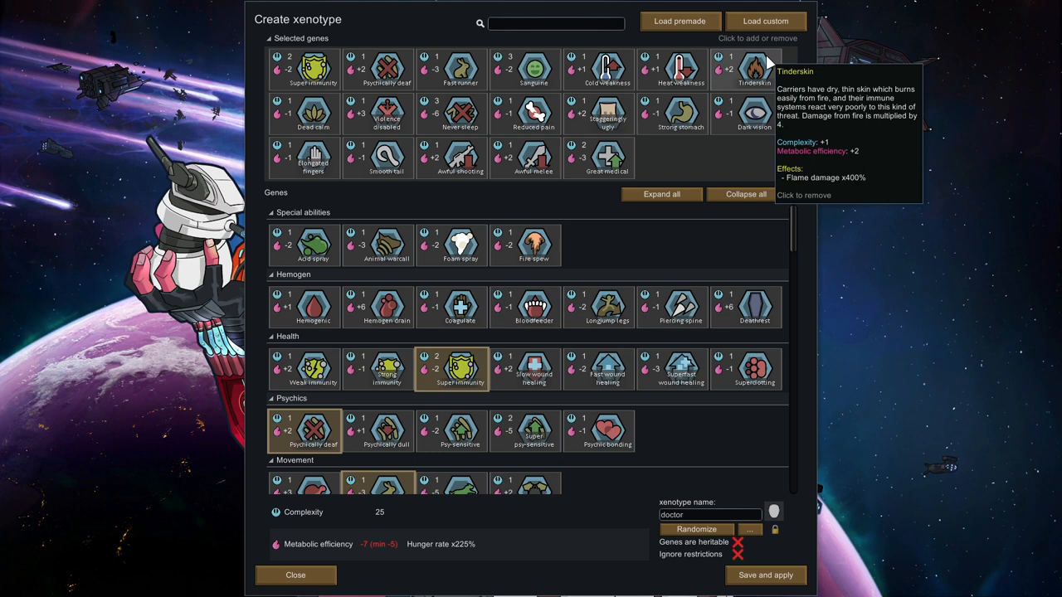
mouse_move(313, 114)
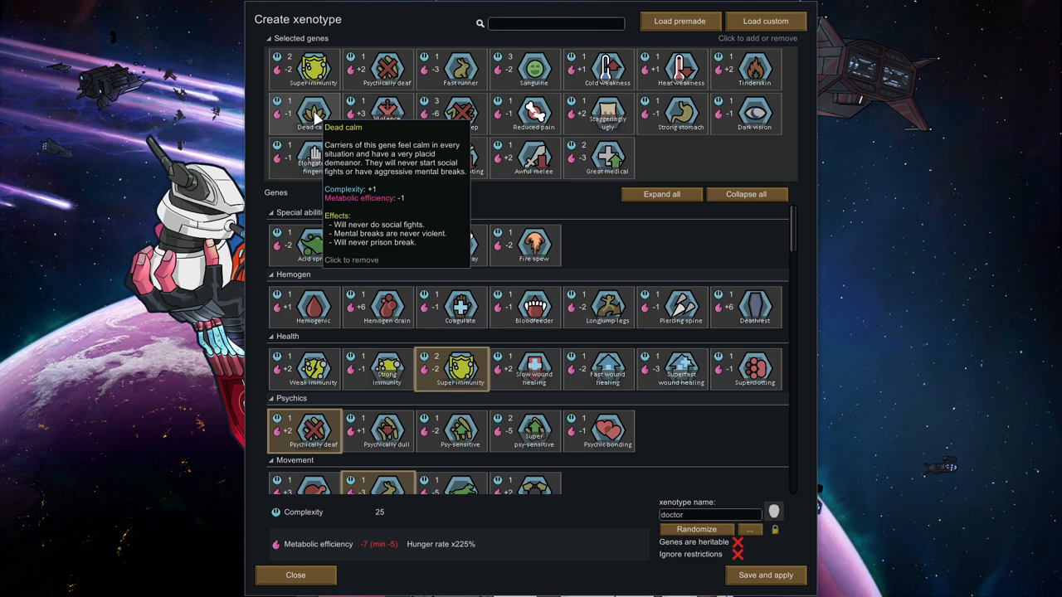
mouse_move(722, 166)
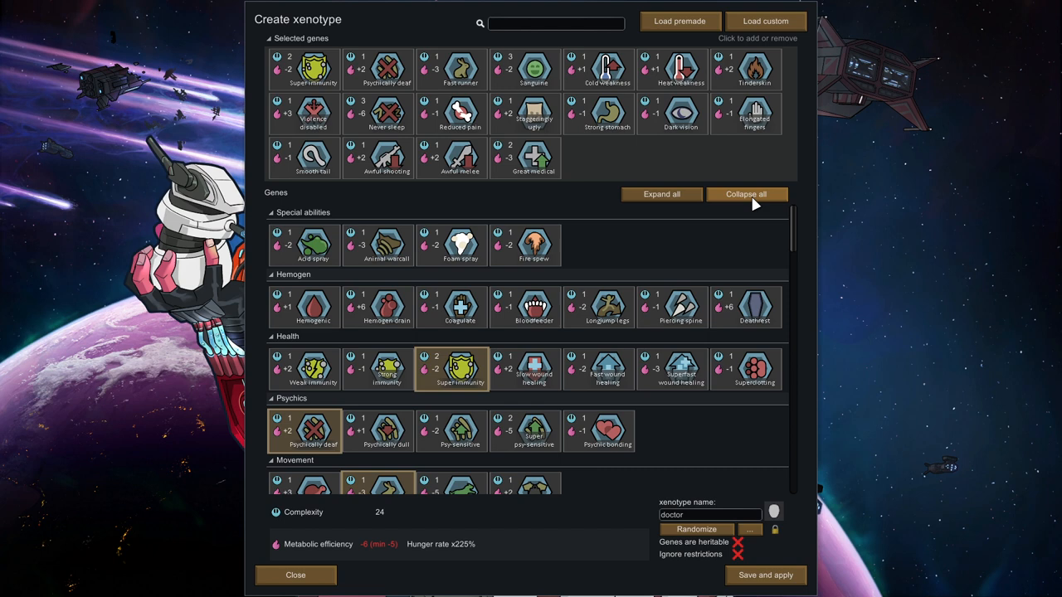
mouse_move(336, 128)
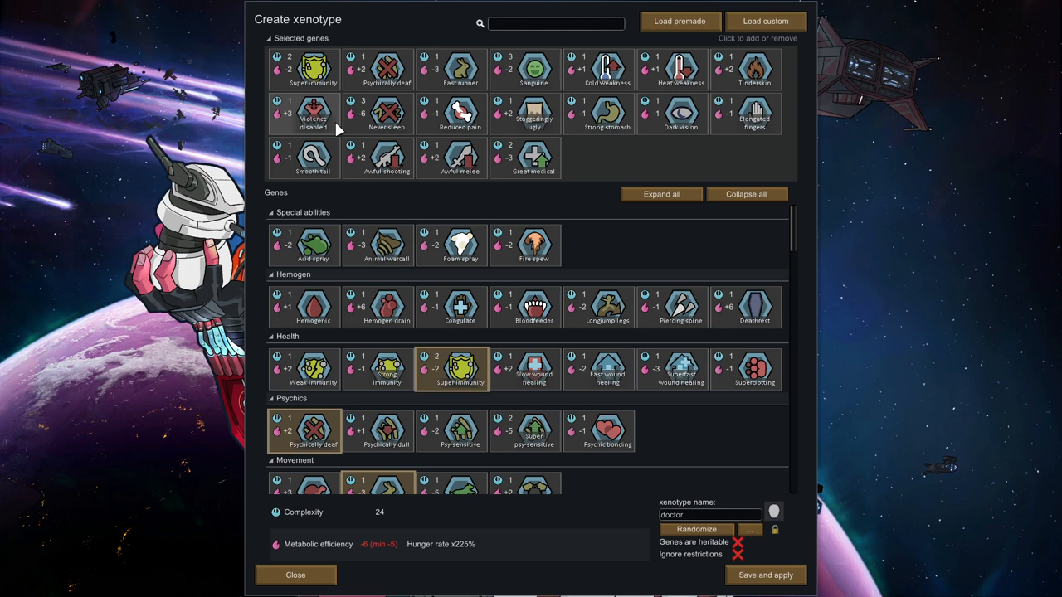
mouse_move(386, 114)
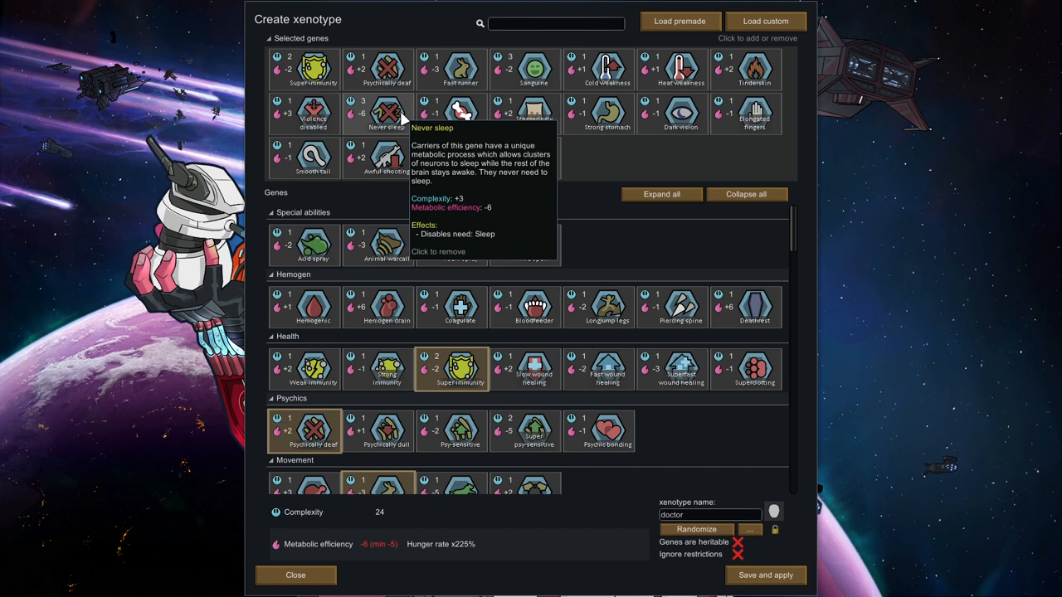
mouse_move(614, 151)
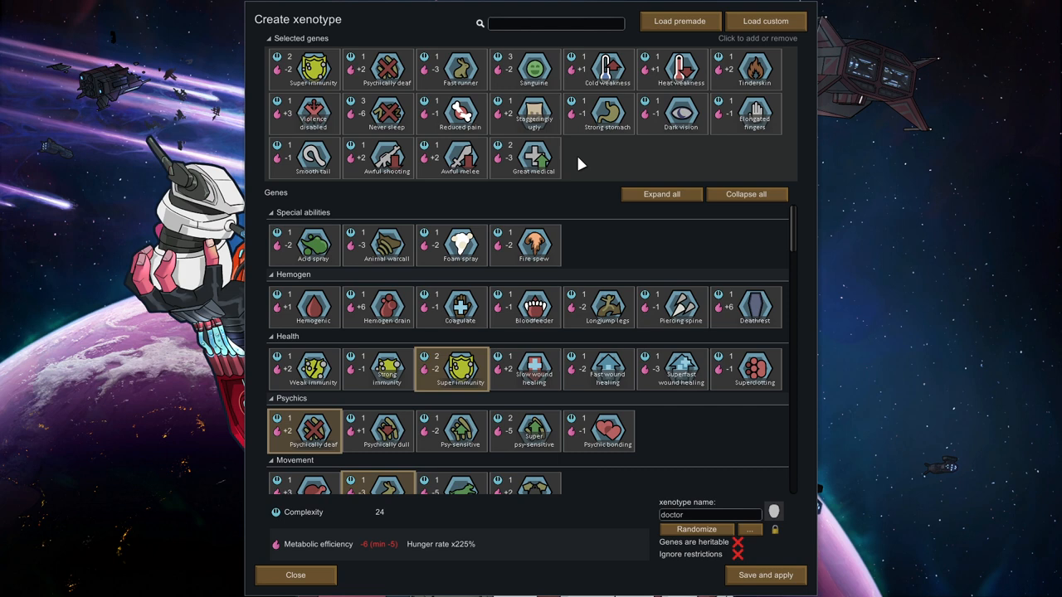
mouse_move(533, 114)
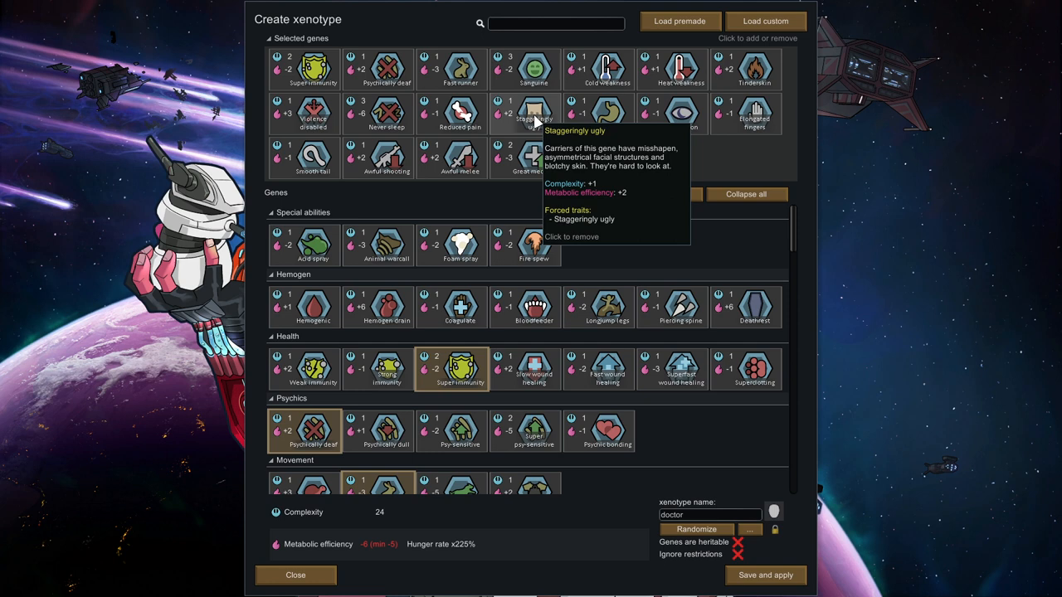
mouse_move(607, 114)
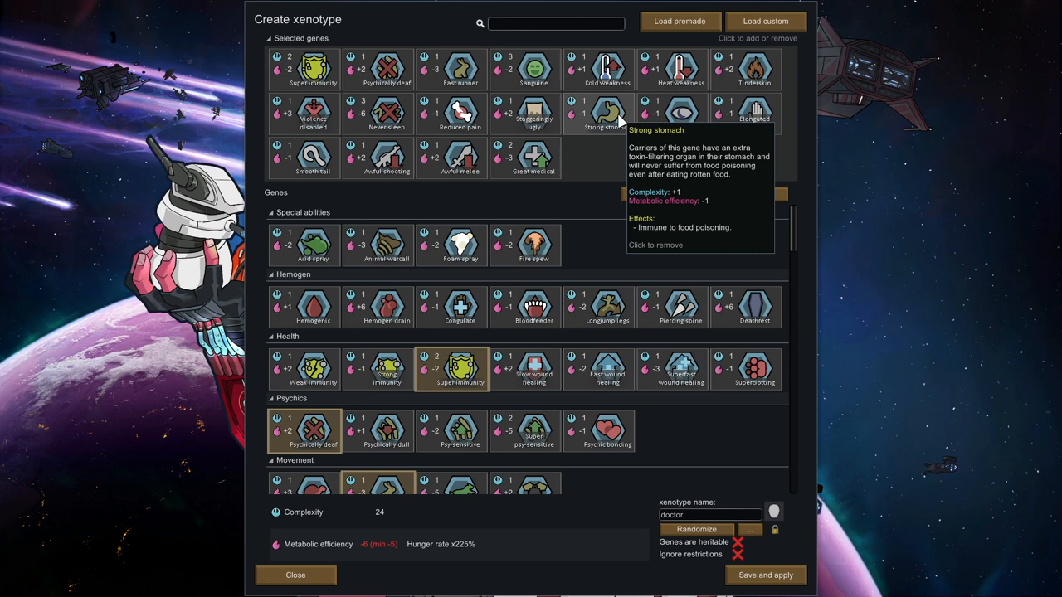
mouse_move(681, 114)
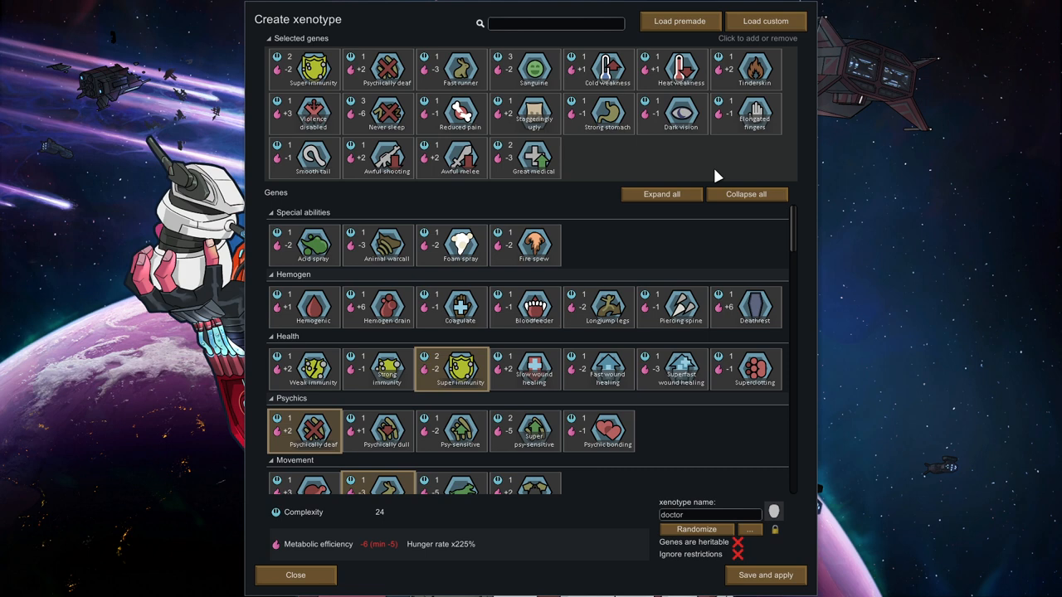
mouse_move(387, 158)
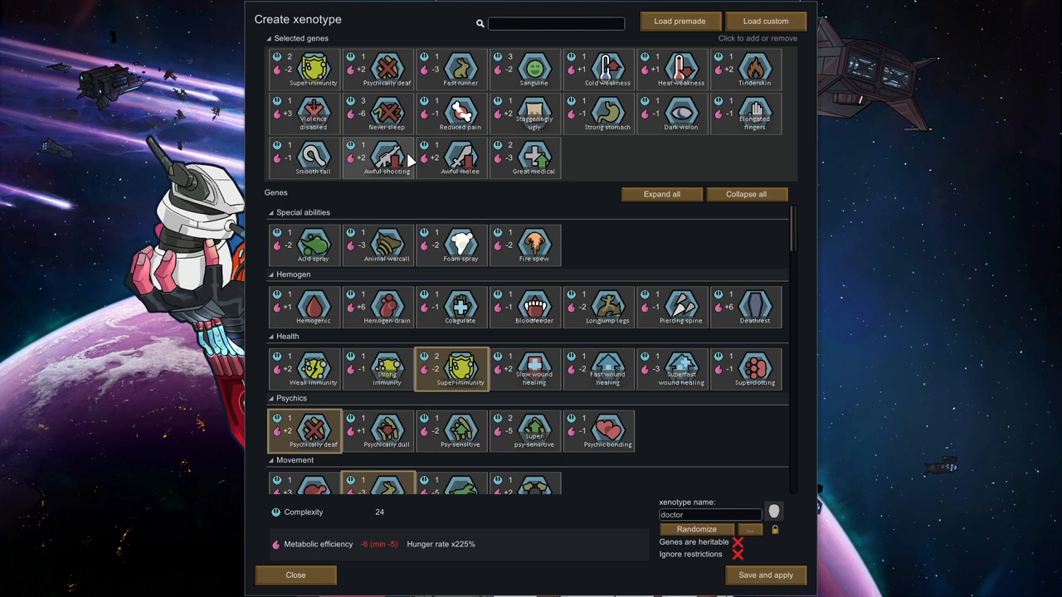
mouse_move(314, 113)
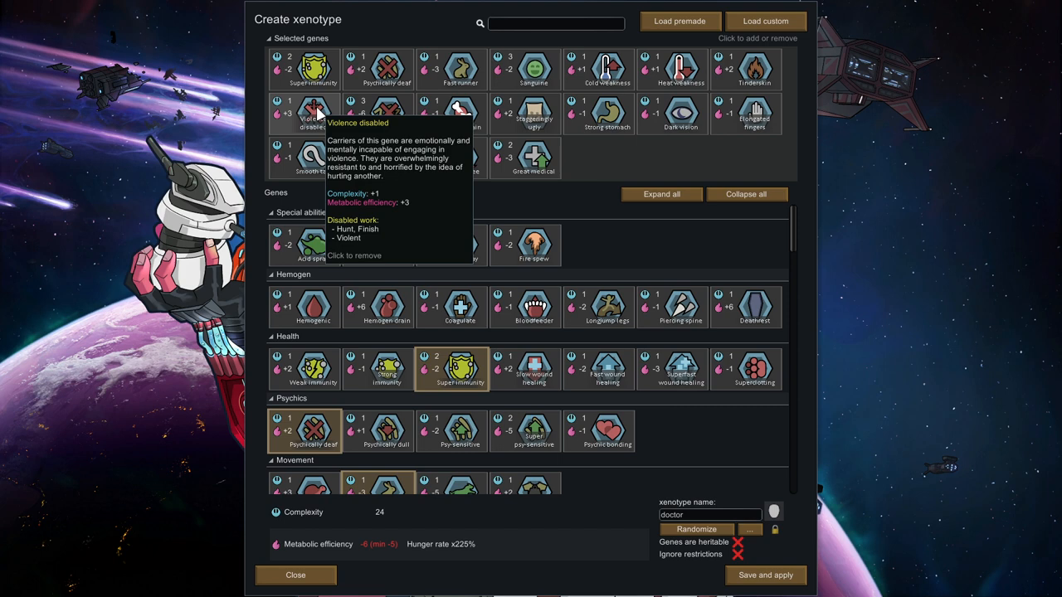
mouse_move(387, 157)
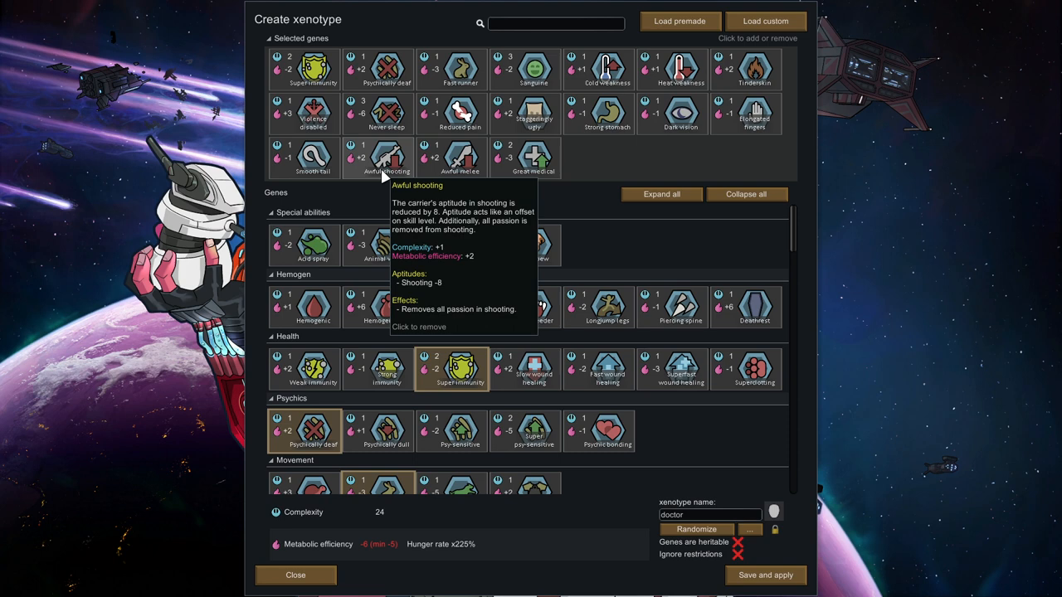
mouse_move(583, 198)
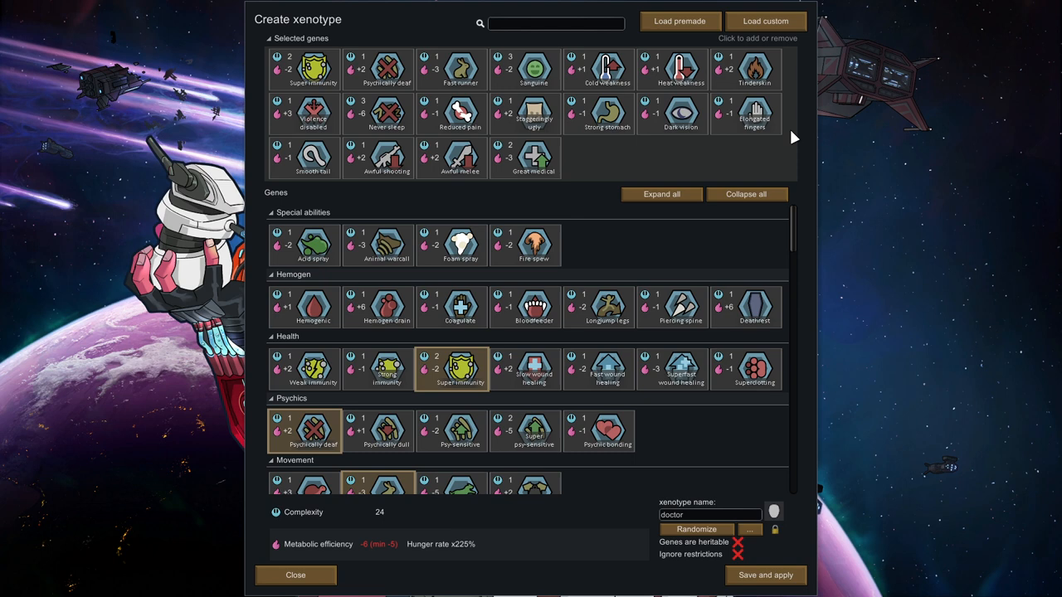
Load the saved mechanitor xenotype: five genes, complexity 8, metabolic efficiency -10
click(764, 21)
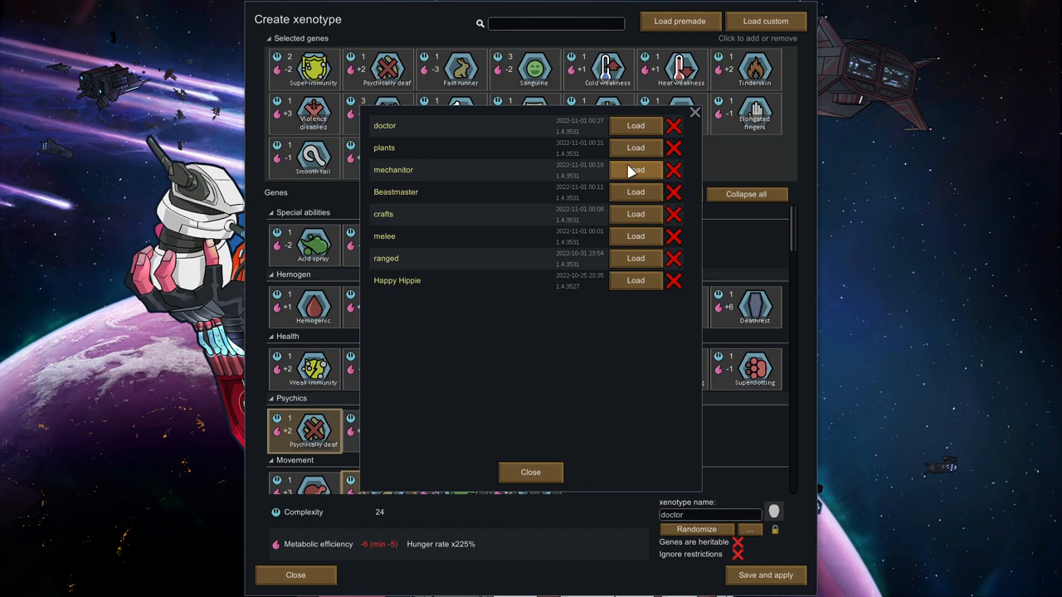
click(635, 170)
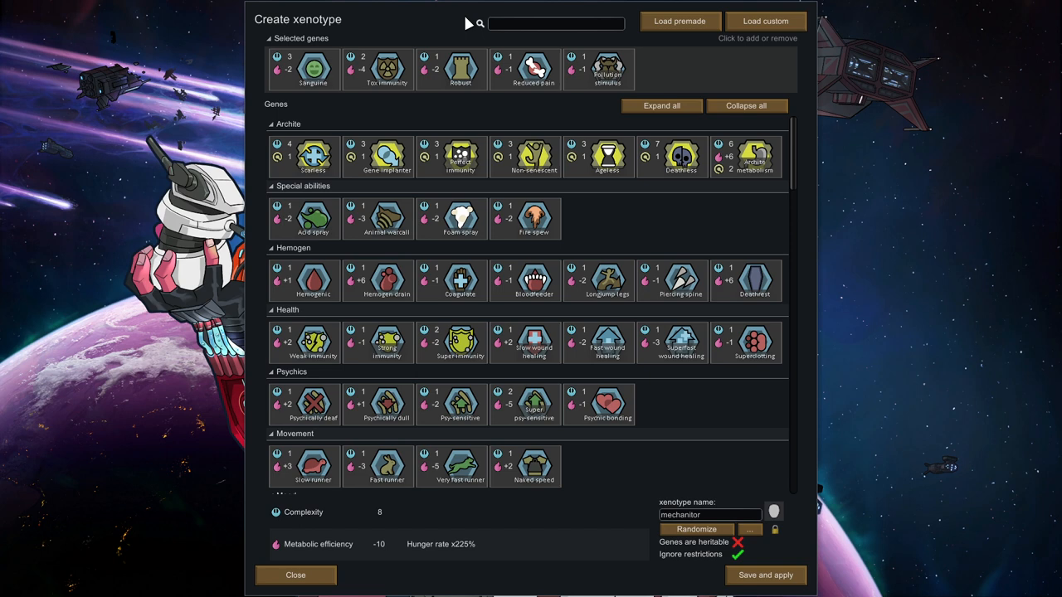
mouse_move(313, 69)
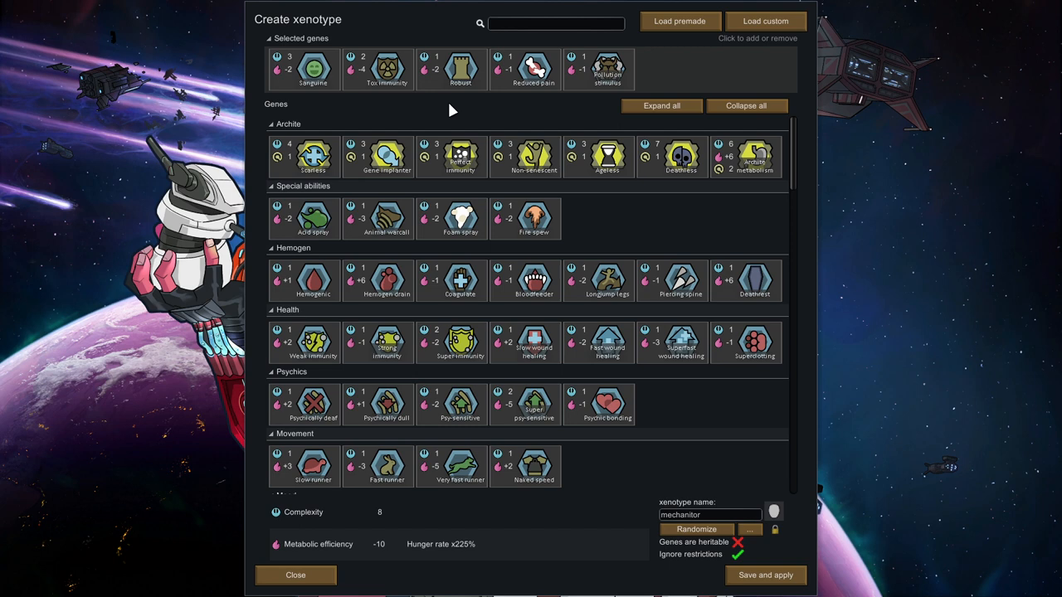
mouse_move(361, 122)
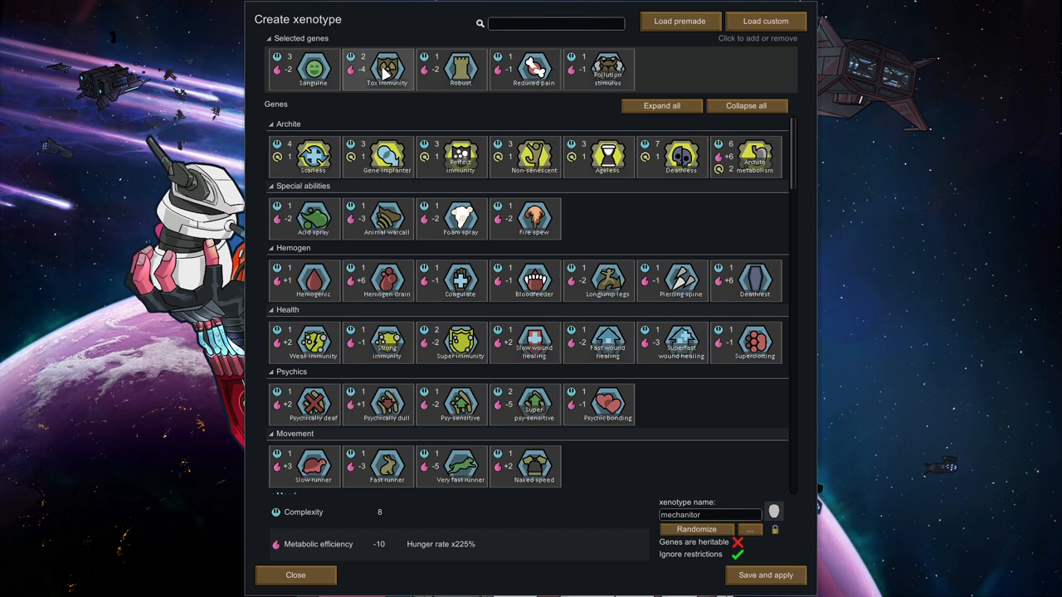
mouse_move(387, 70)
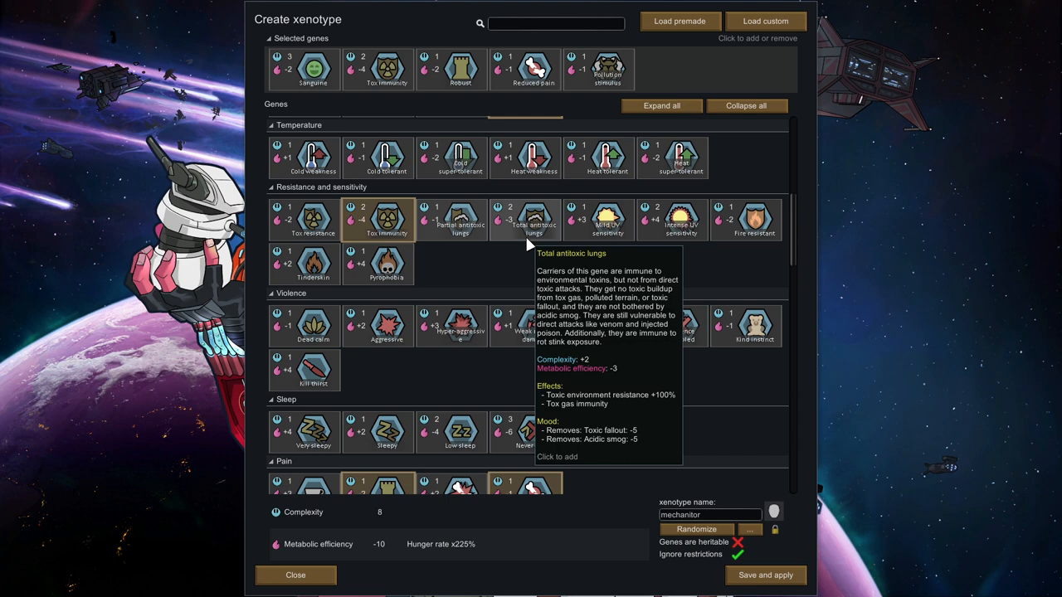
mouse_move(386, 219)
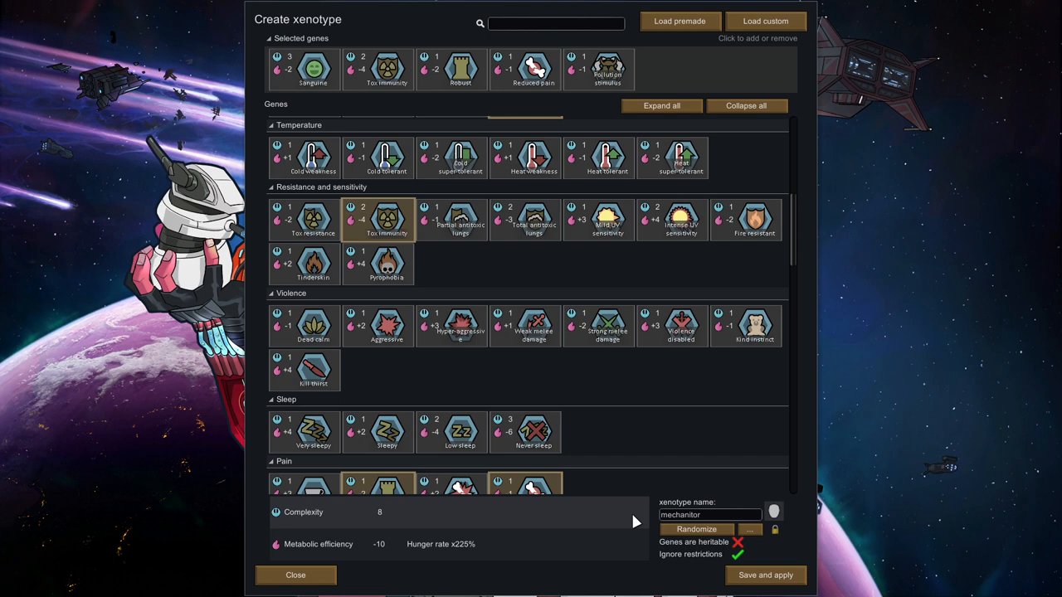
mouse_move(607, 69)
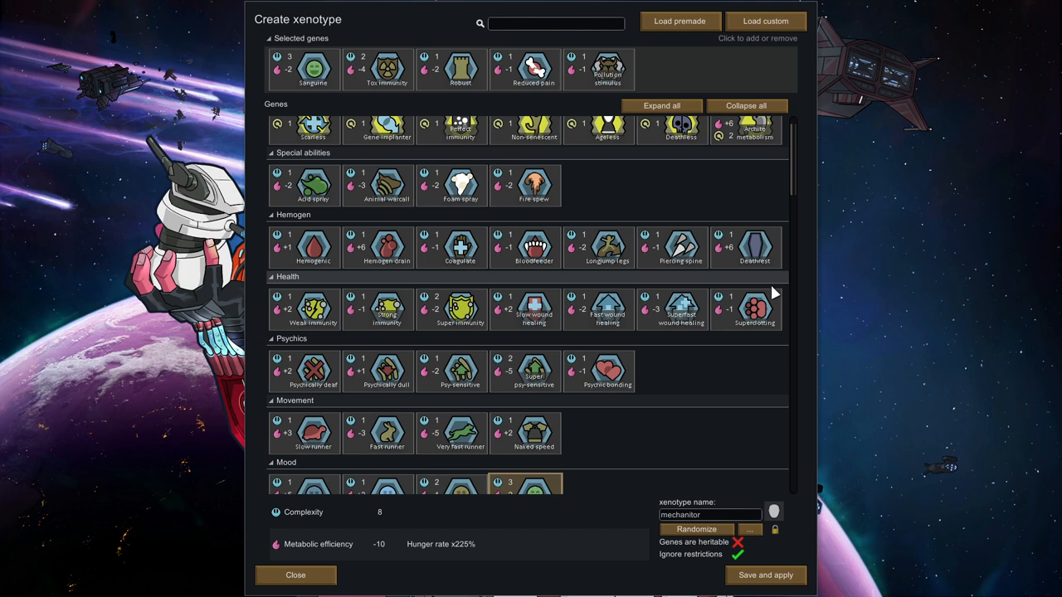
scroll(down, 3)
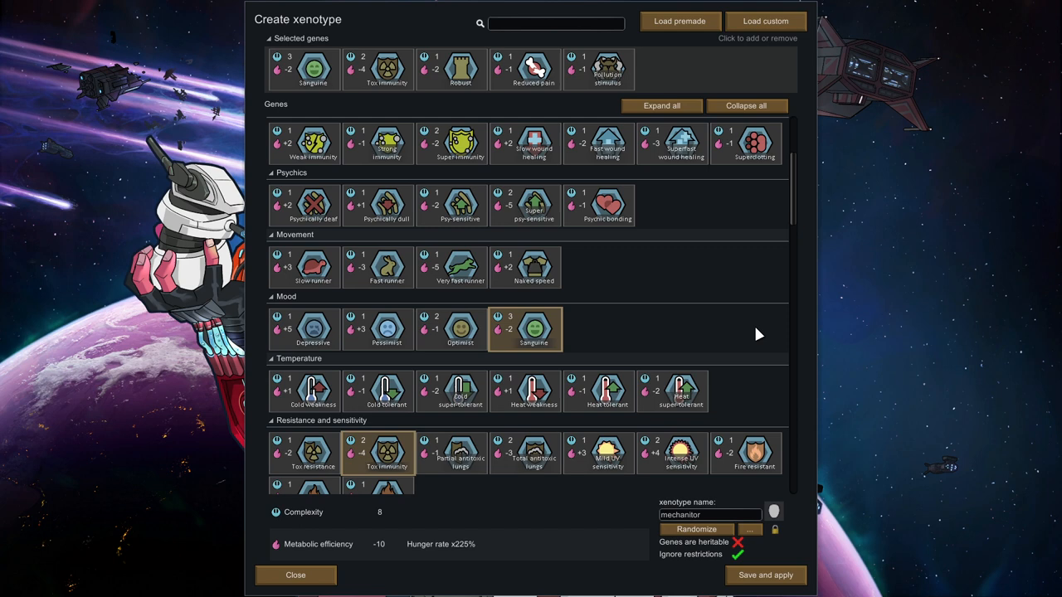
scroll(down, 3)
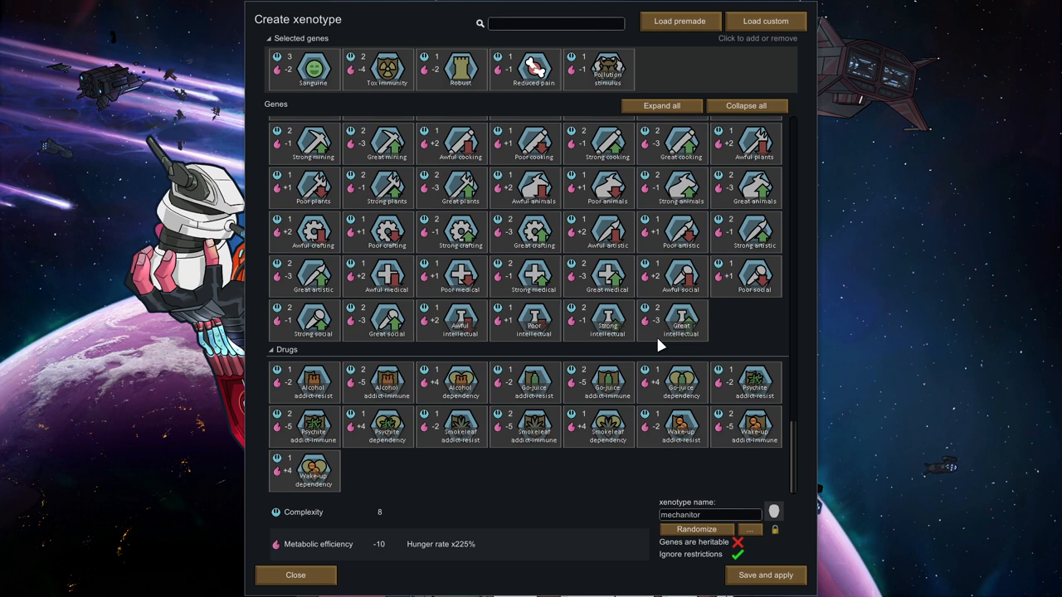
scroll(down, 3)
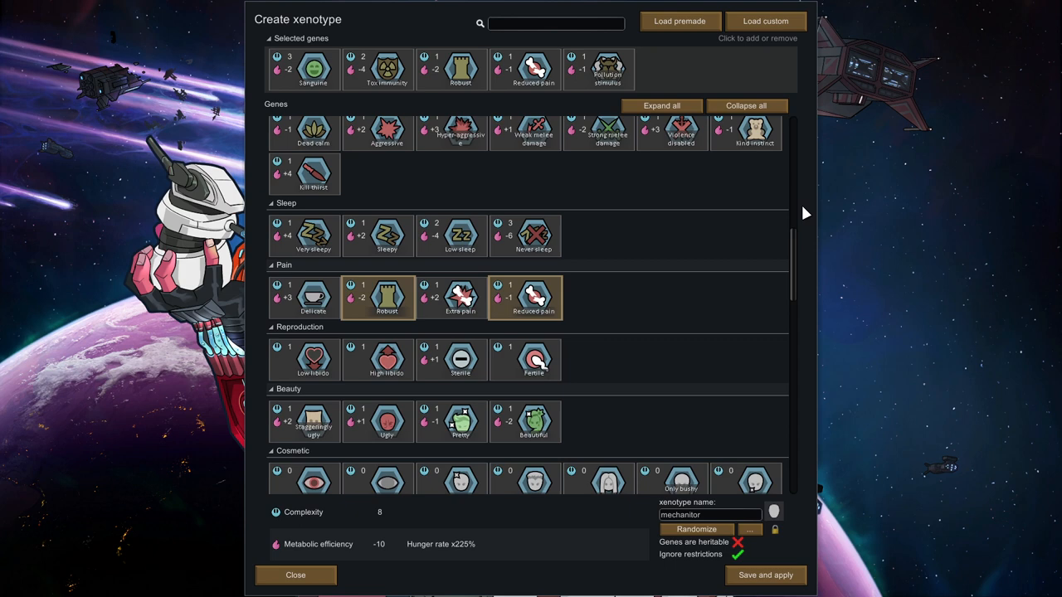
scroll(down, 3)
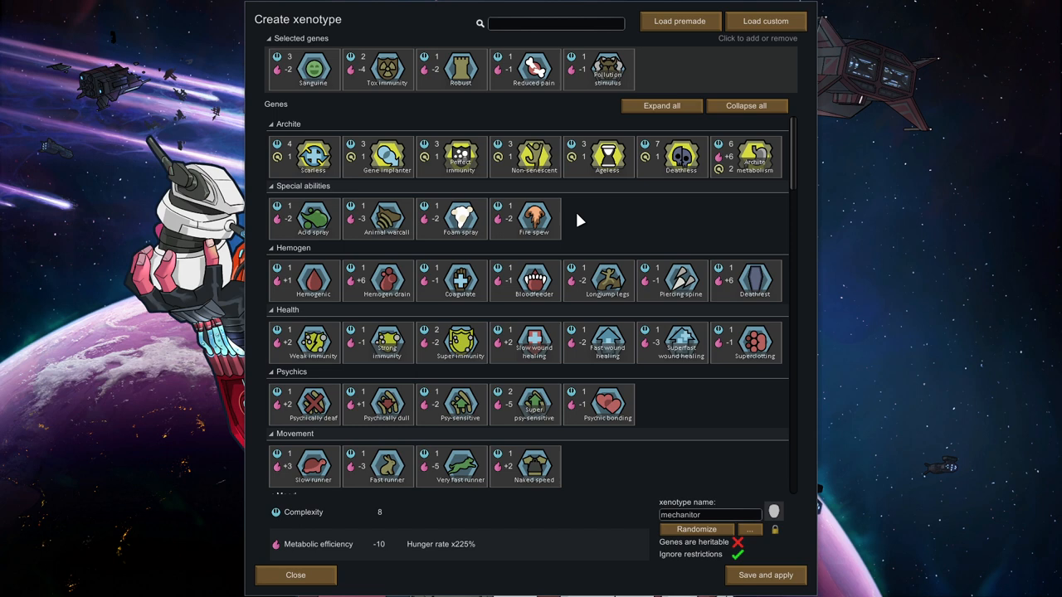
mouse_move(728, 48)
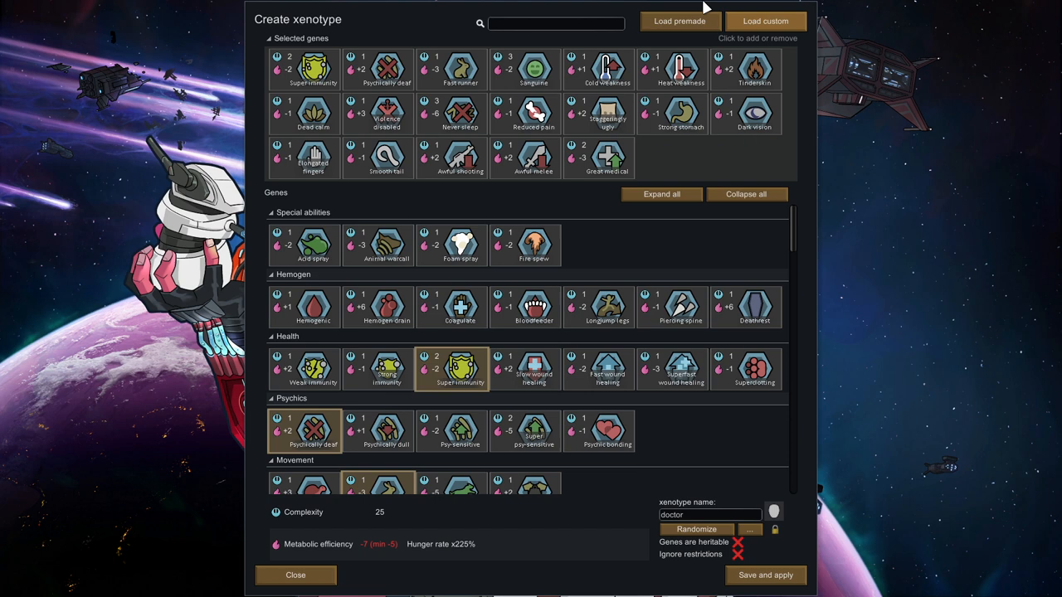
mouse_move(681, 114)
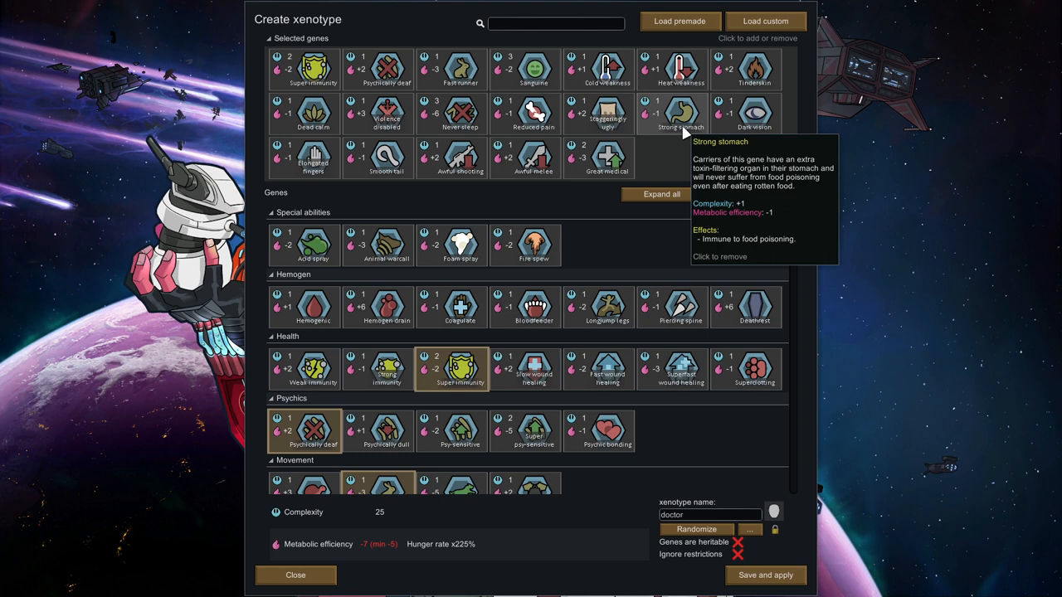